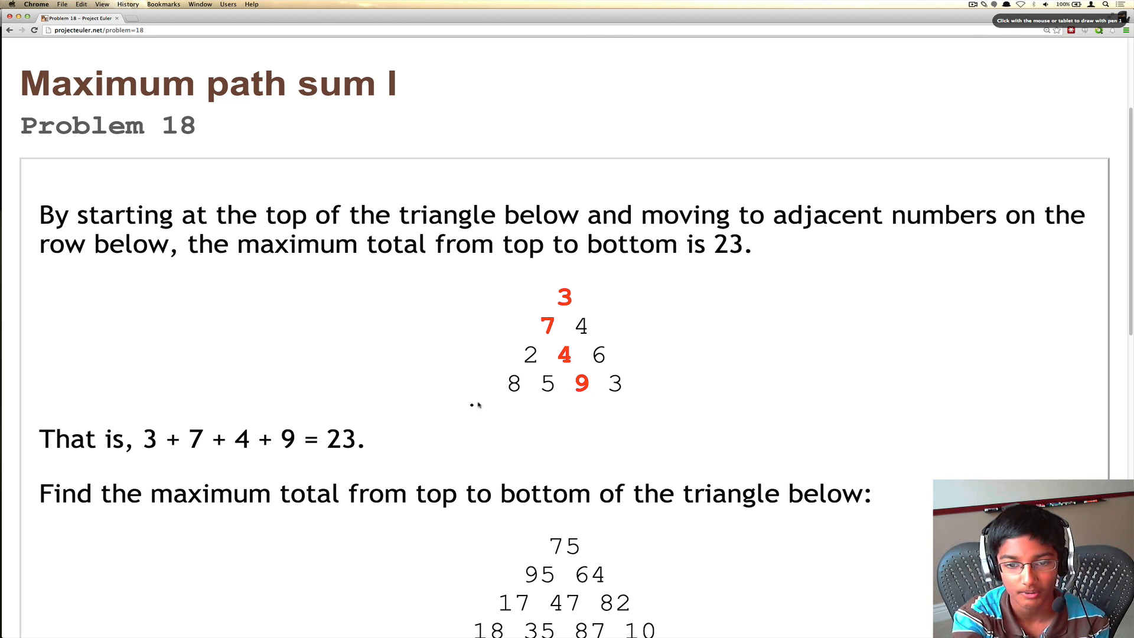
mouse_move(542, 387)
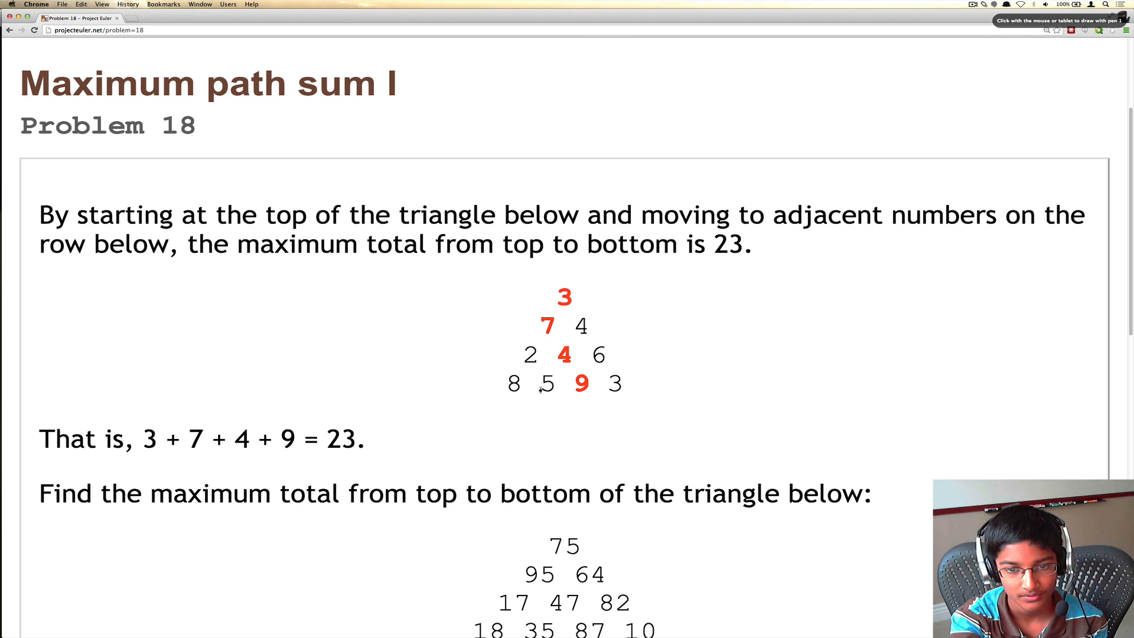
mouse_move(613, 351)
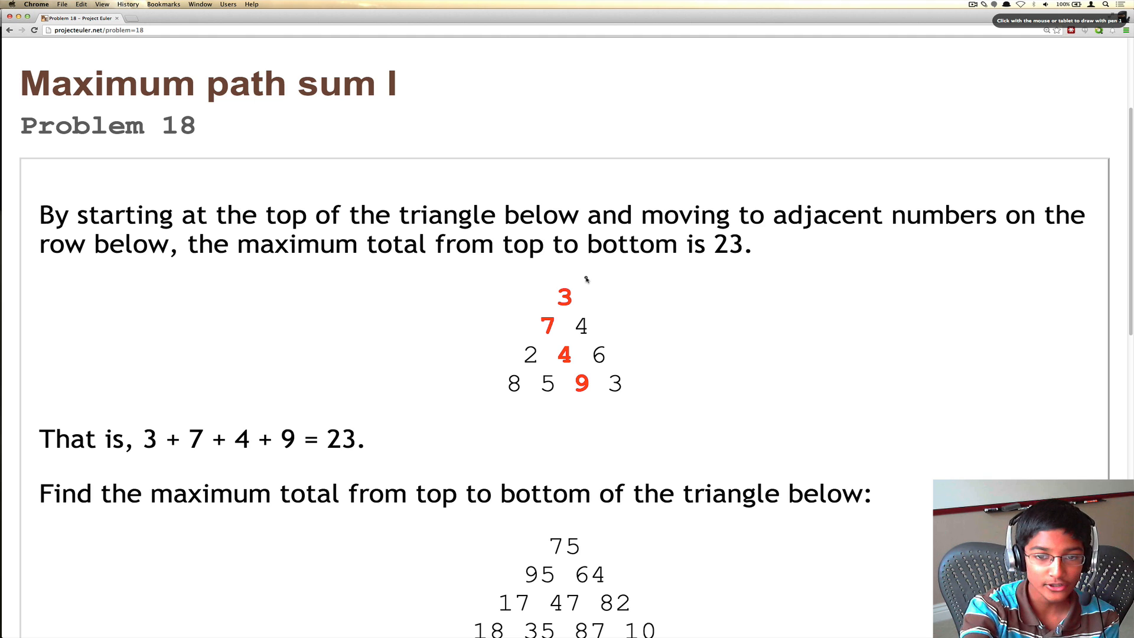
mouse_move(541, 342)
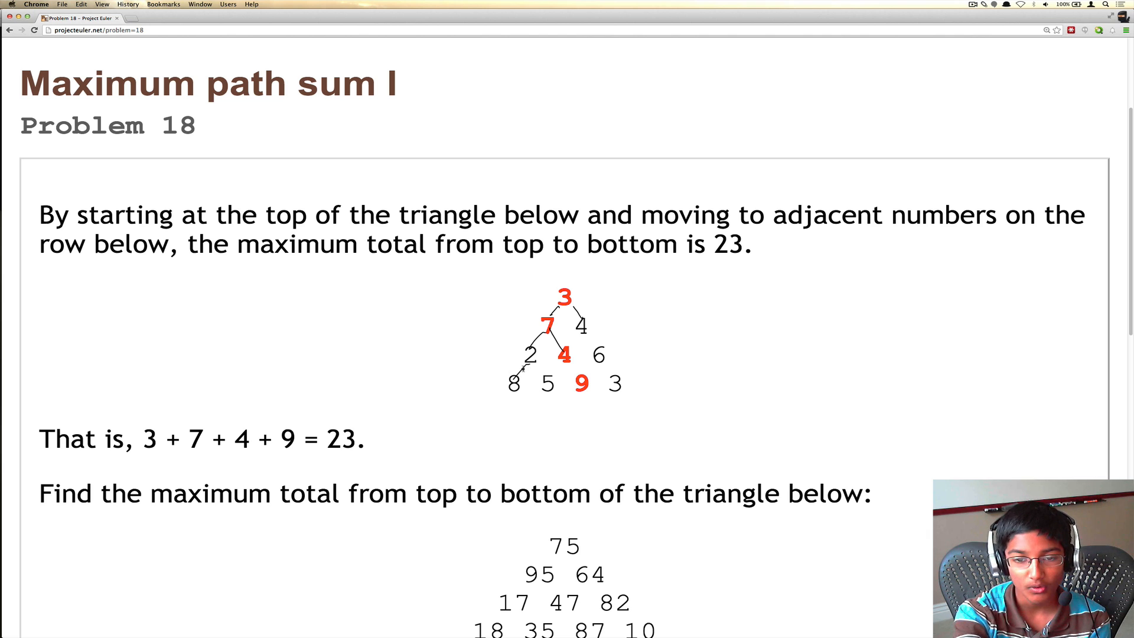
mouse_move(529, 379)
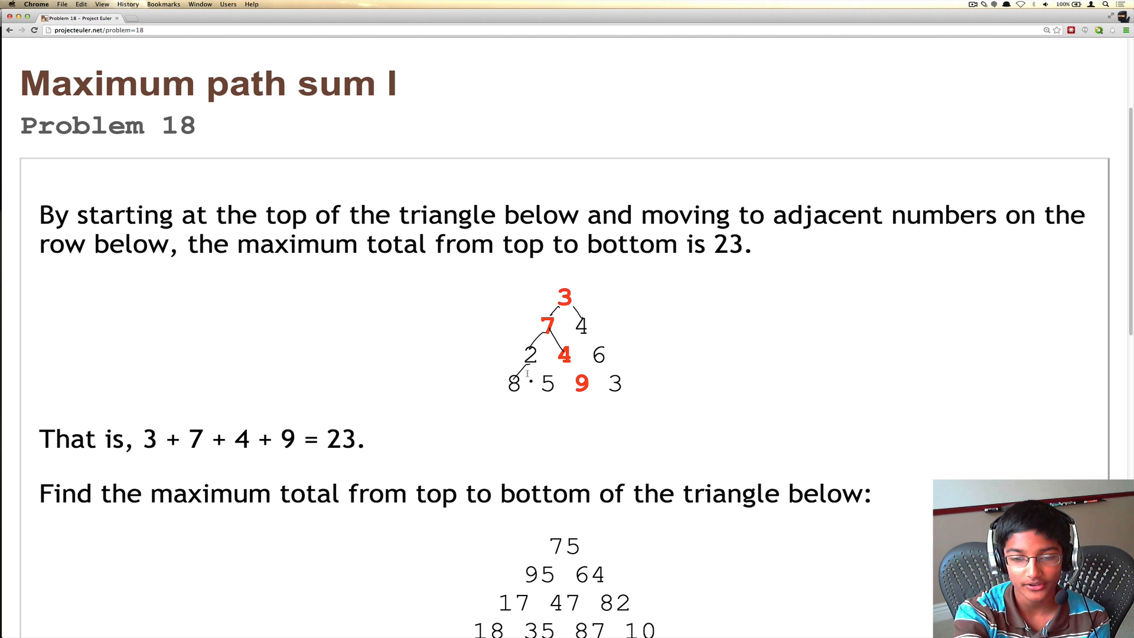
mouse_move(524, 396)
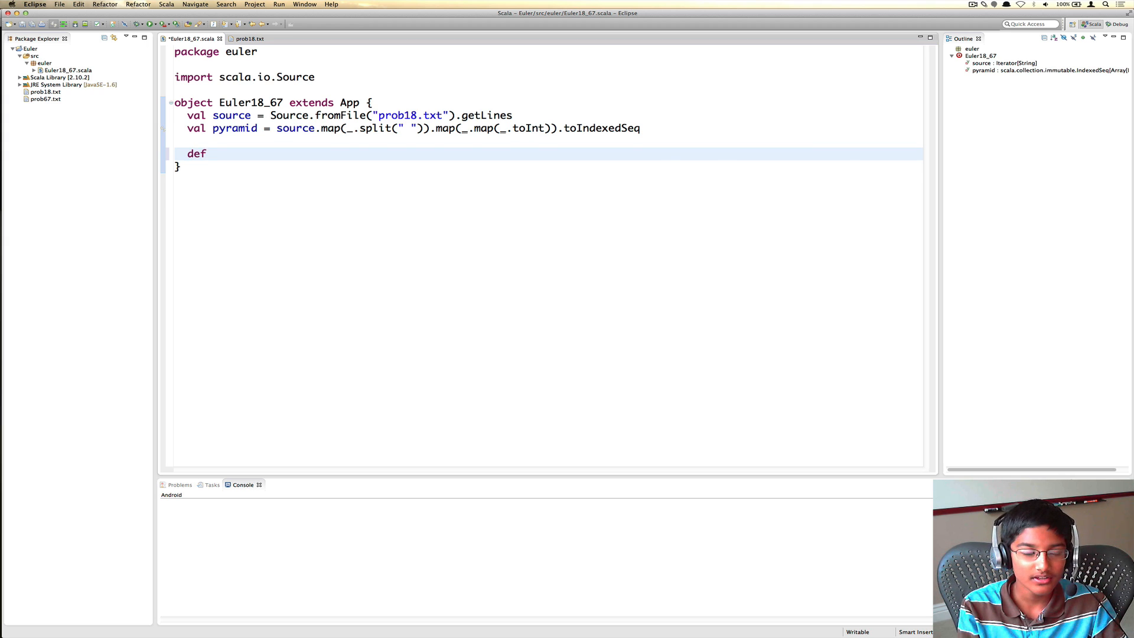
- Declare def maxValue(i: Int, j: Int): Int = {} with an empty body
type("ma")
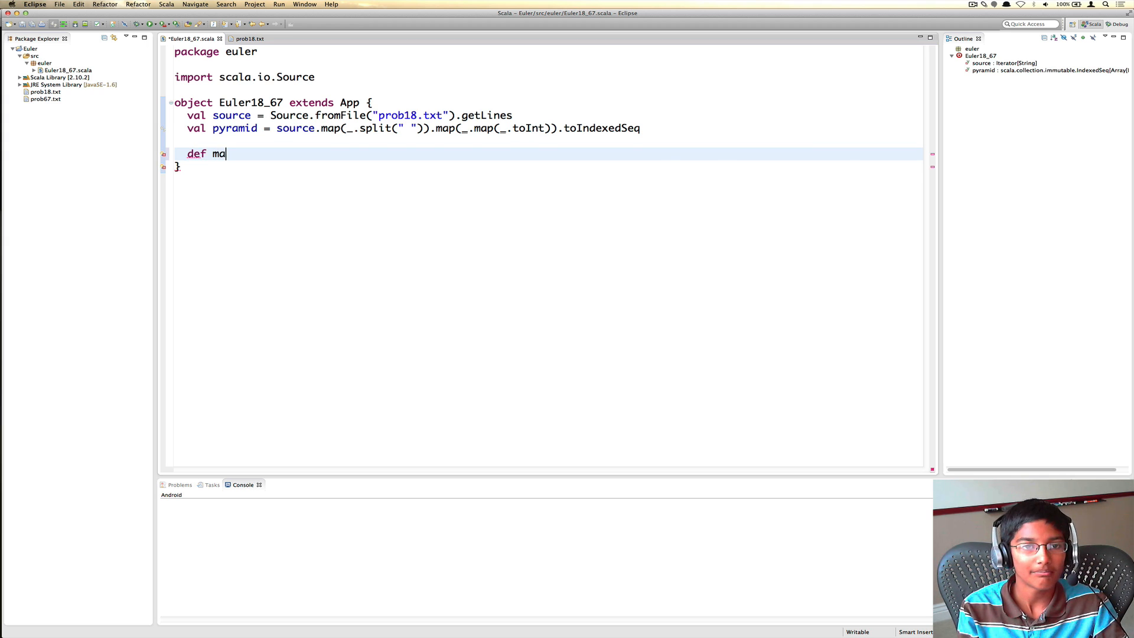
type("xValue()")
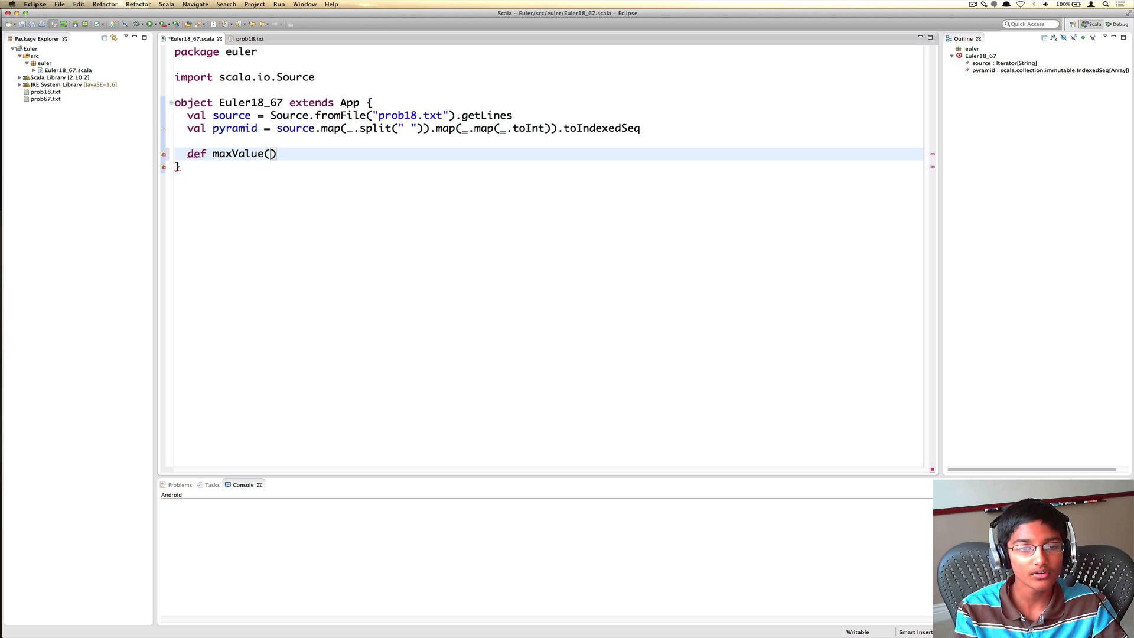
type("i:")
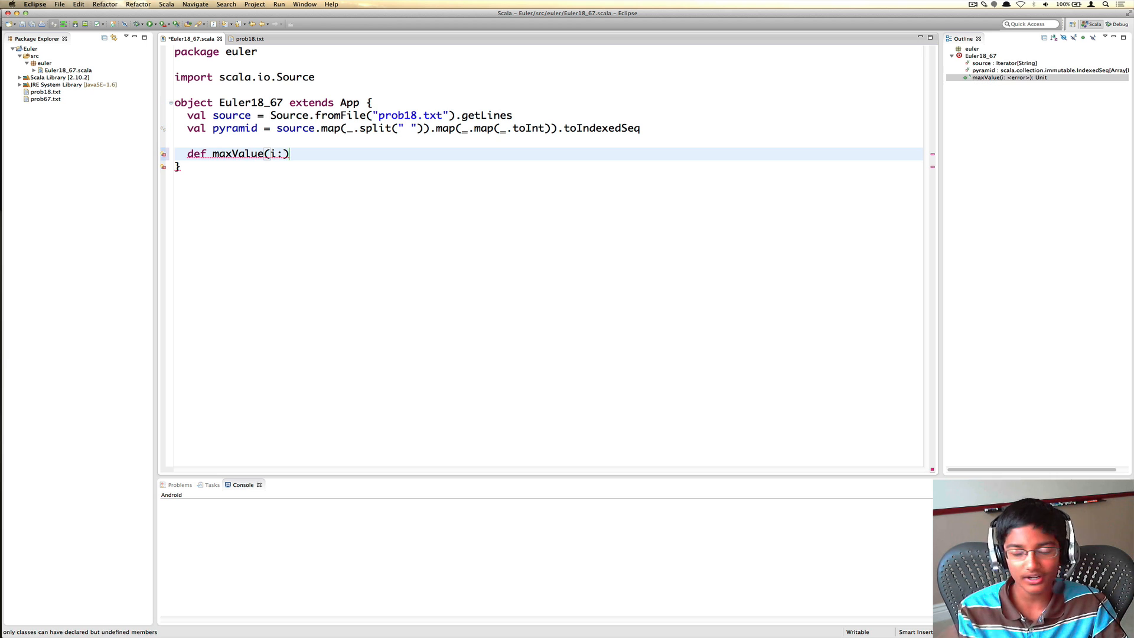
type("\" \"")
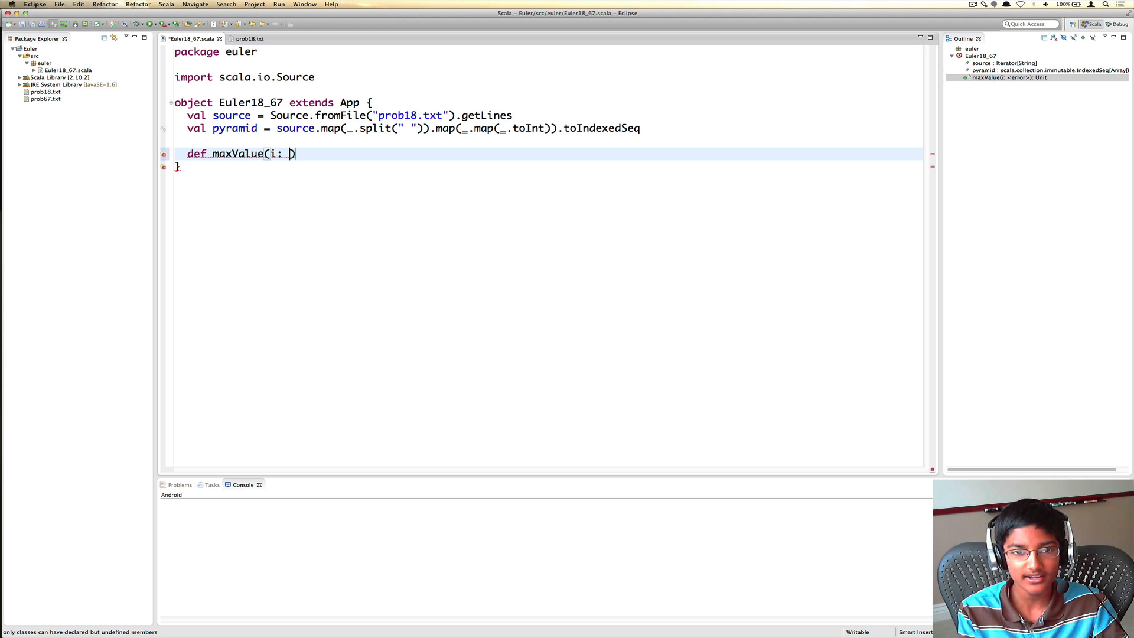
type("Int, j:")
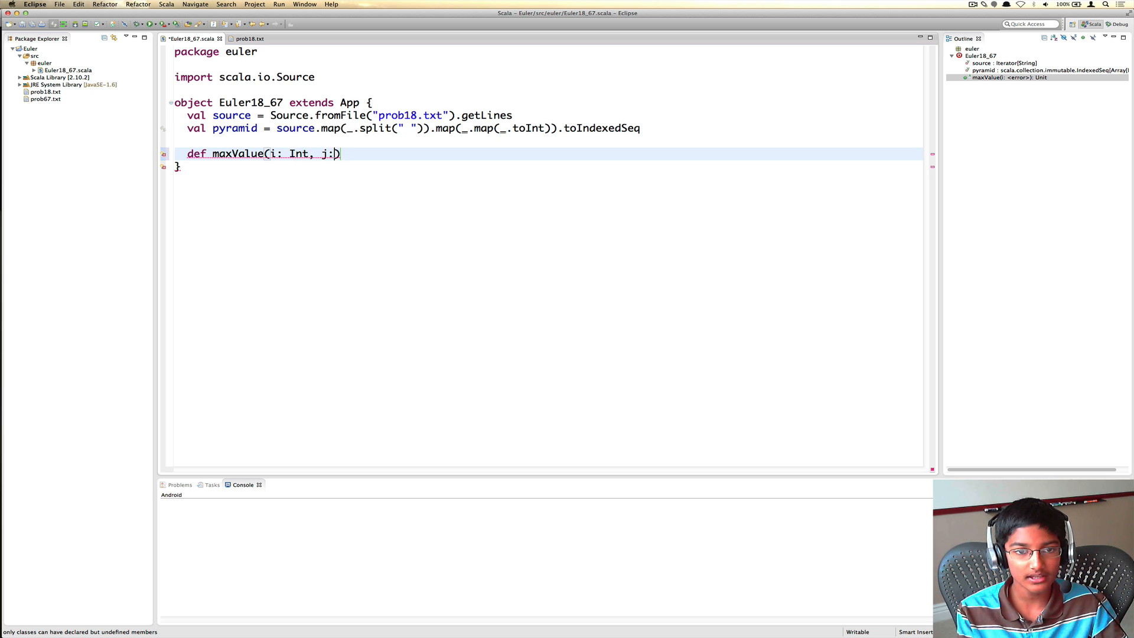
type("Int)")
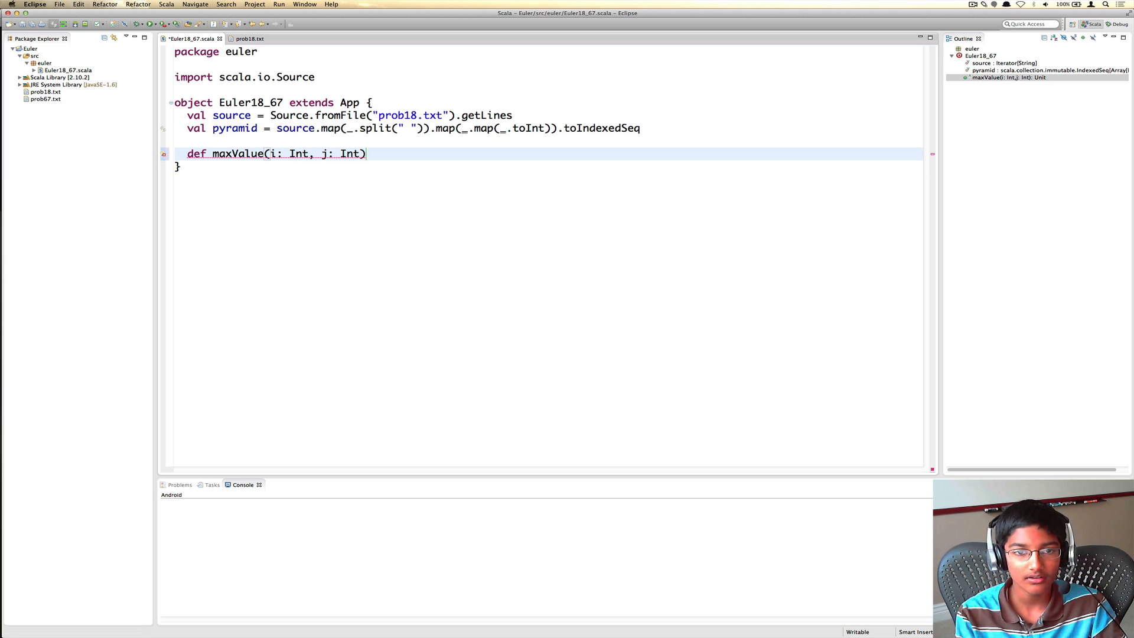
type(": Int = {}")
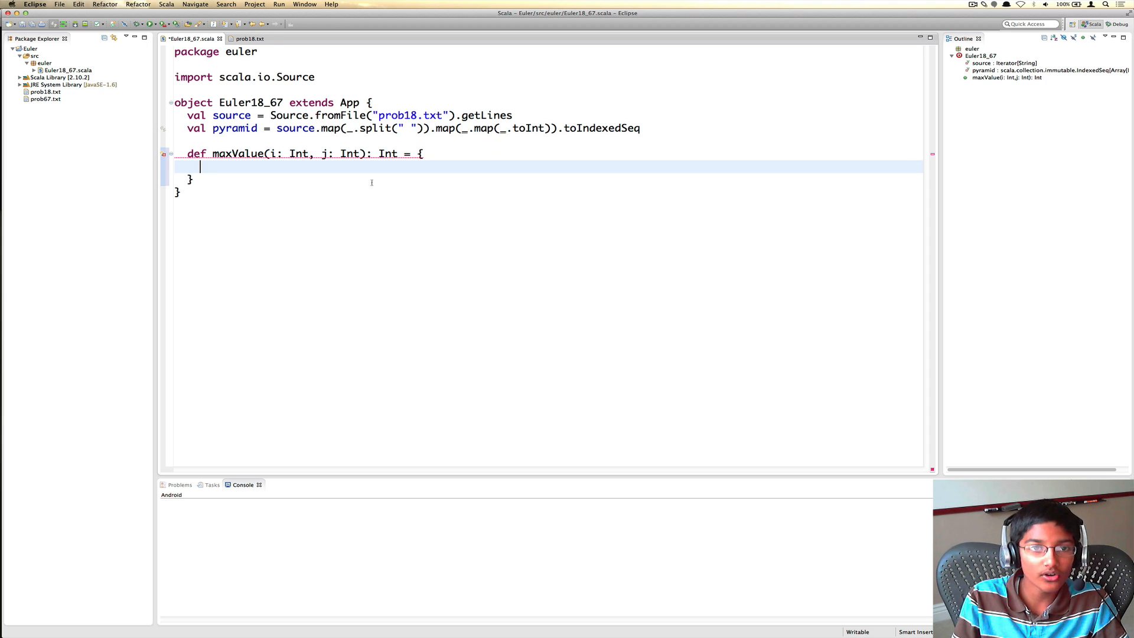
left_click(249, 39)
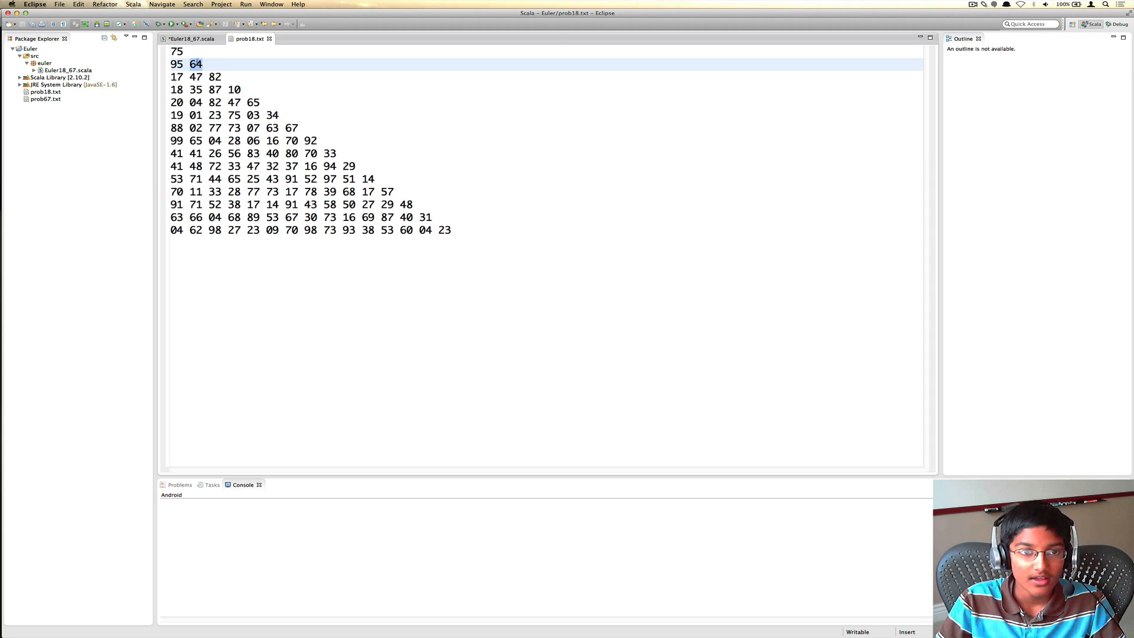
left_click(176, 51)
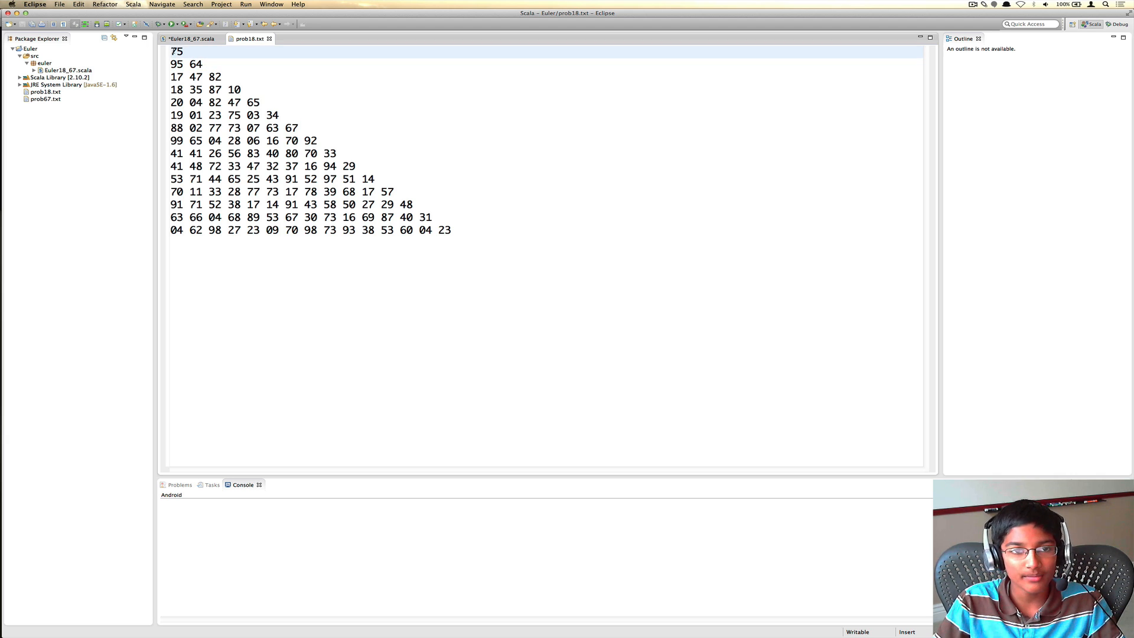
left_click(171, 51)
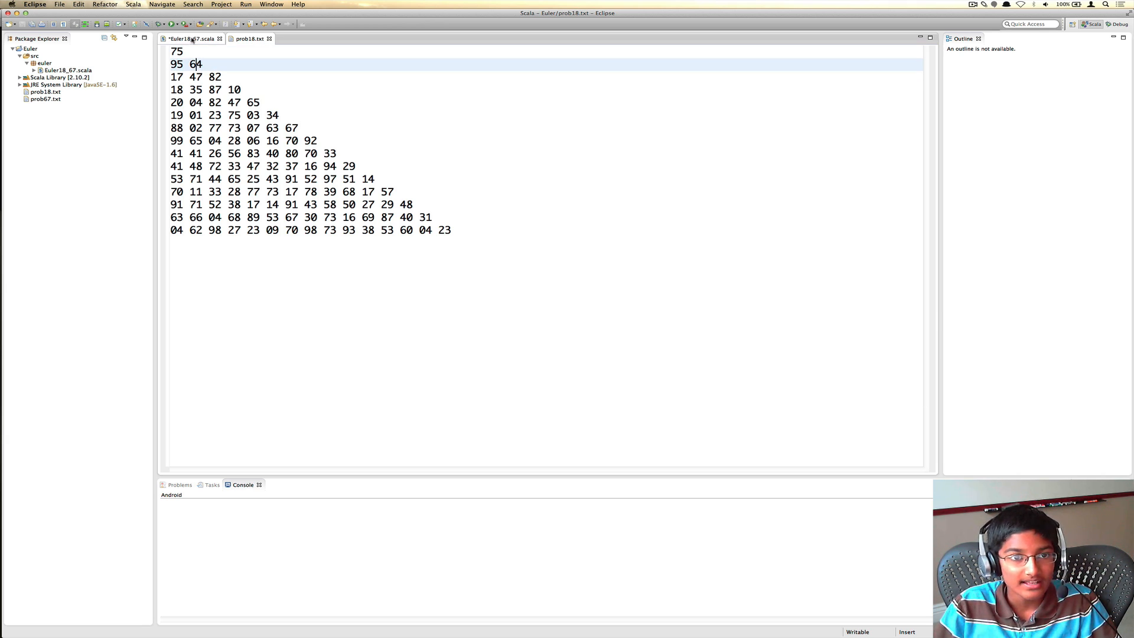
left_click(191, 38)
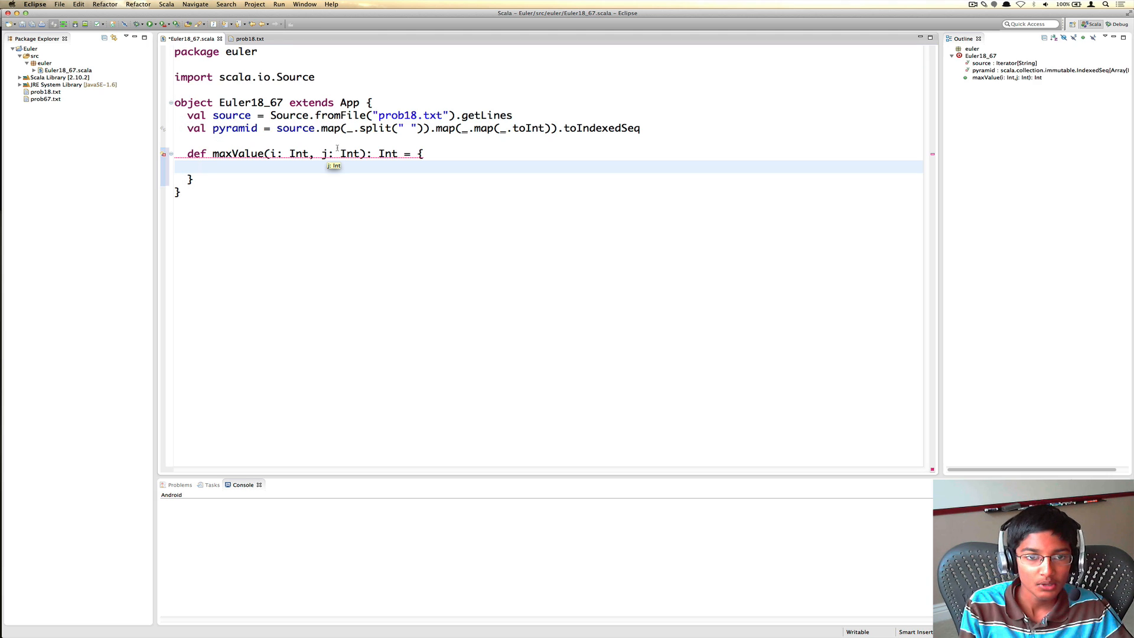
- Add the base case returning 0 once i reaches pyramid.length, opening an else block
type("if (i ==")
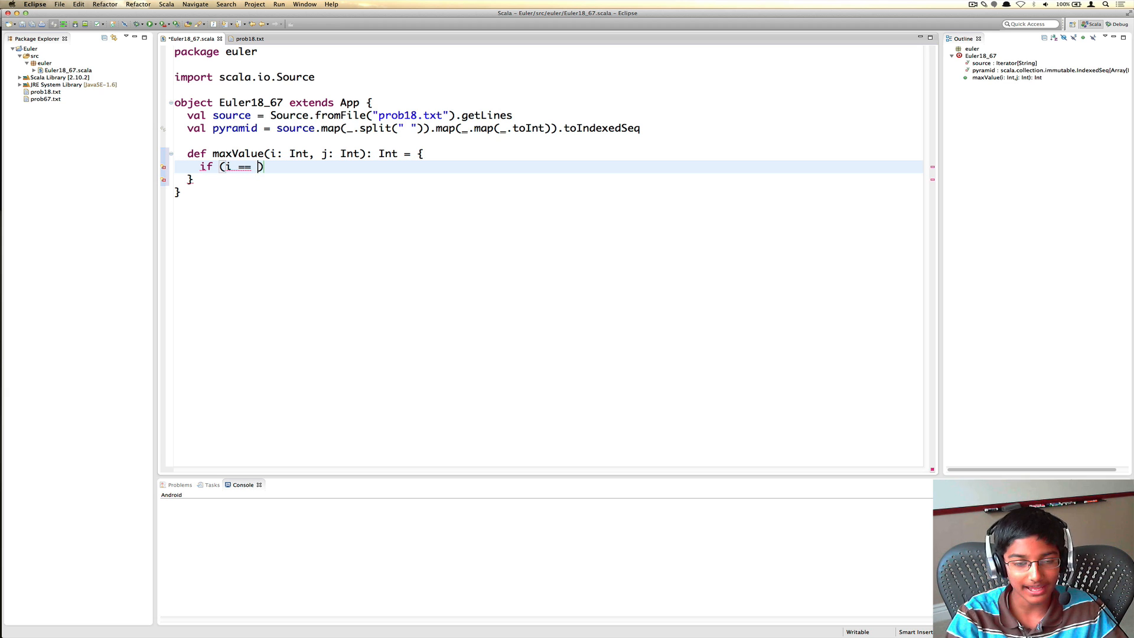
type("pyramid")
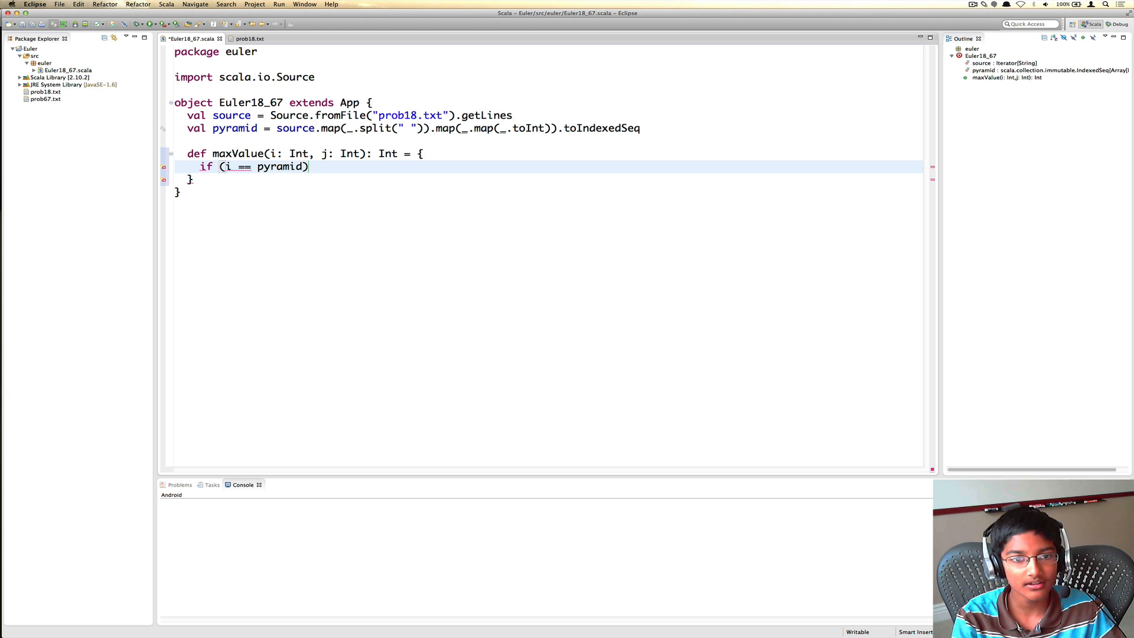
type(".length")
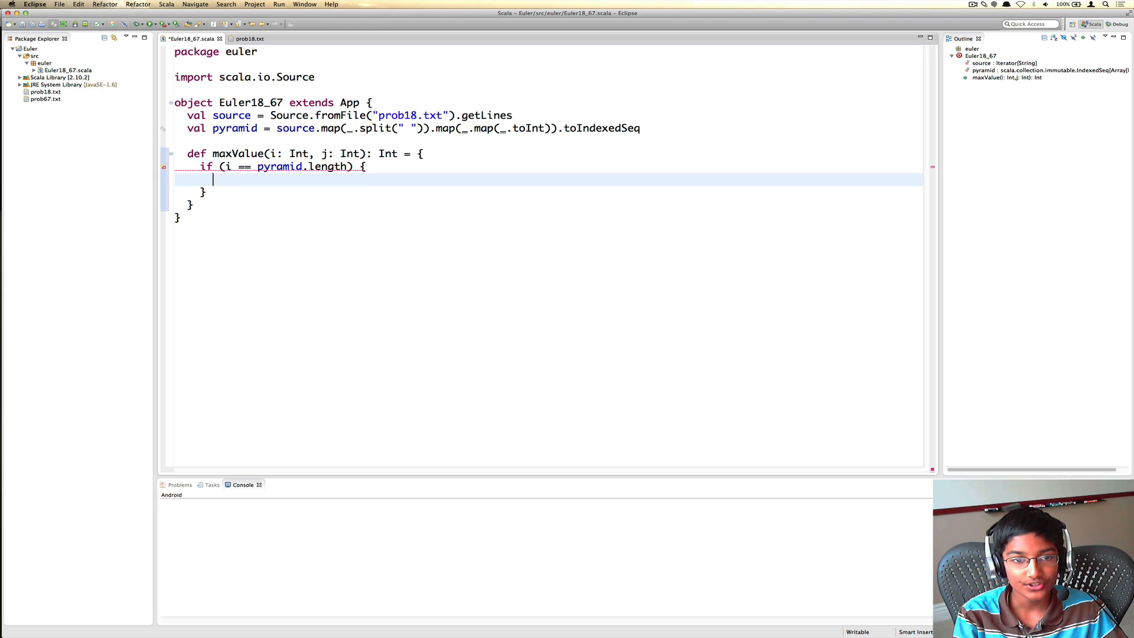
type("0")
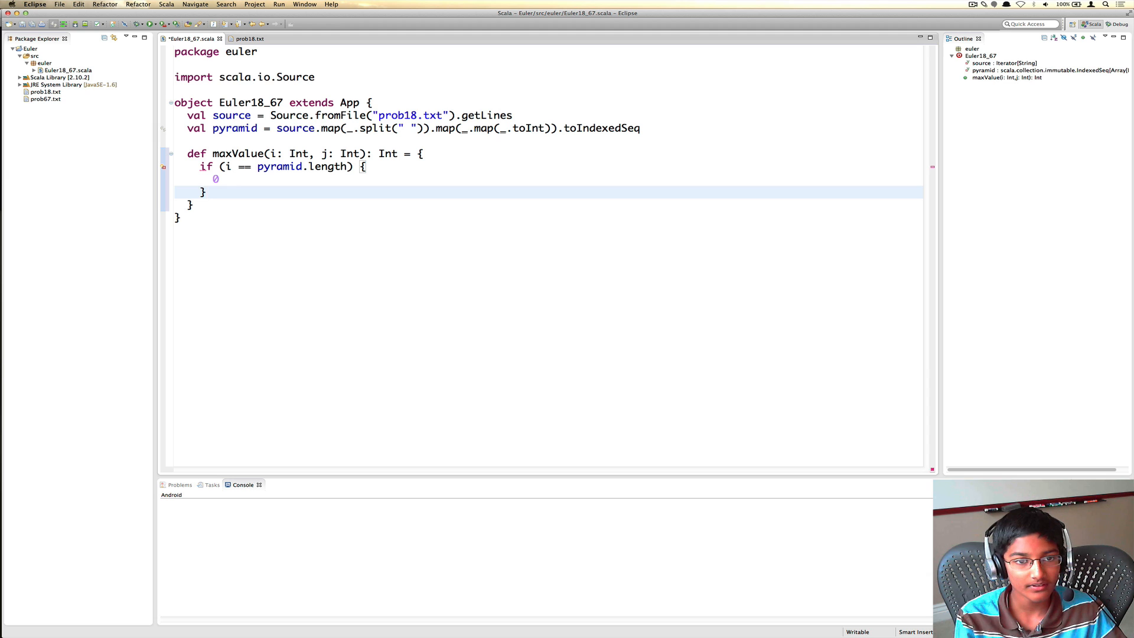
type("else")
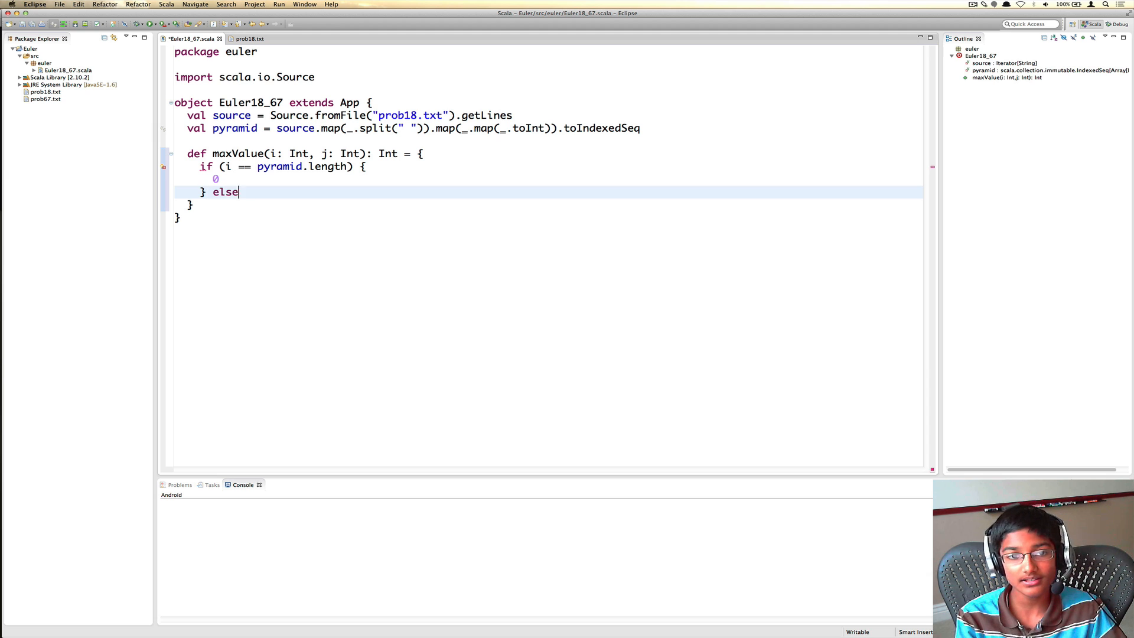
type("{")
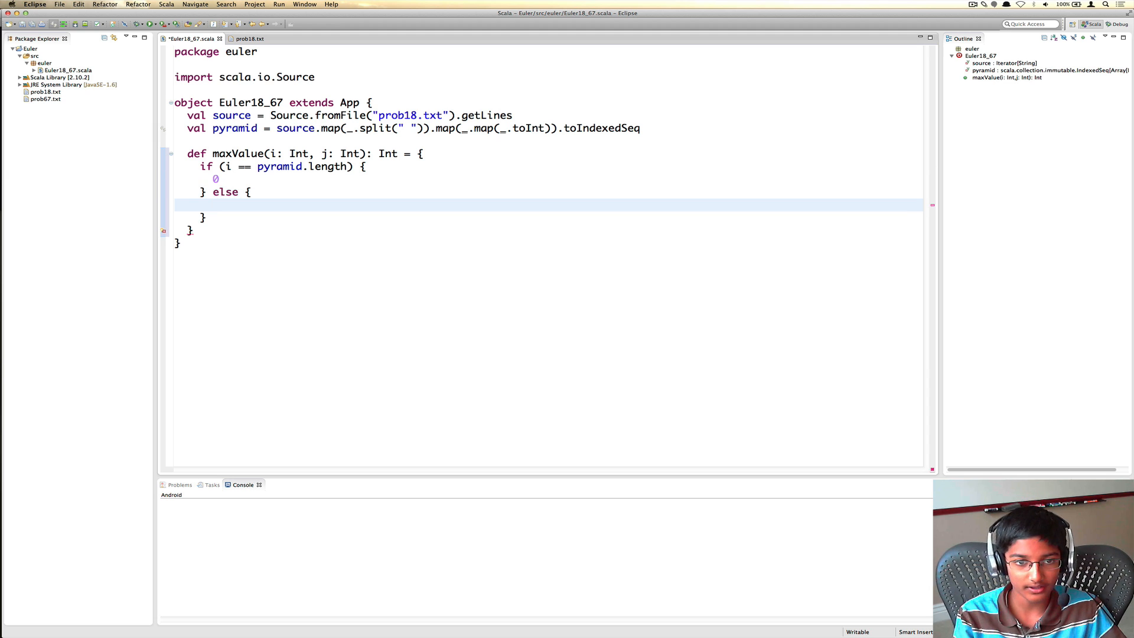
- Fill the else block with pyramid(i)(j) + (maxValue(i+1,j) max maxValue(i+1,j+1))
left_click(214, 205)
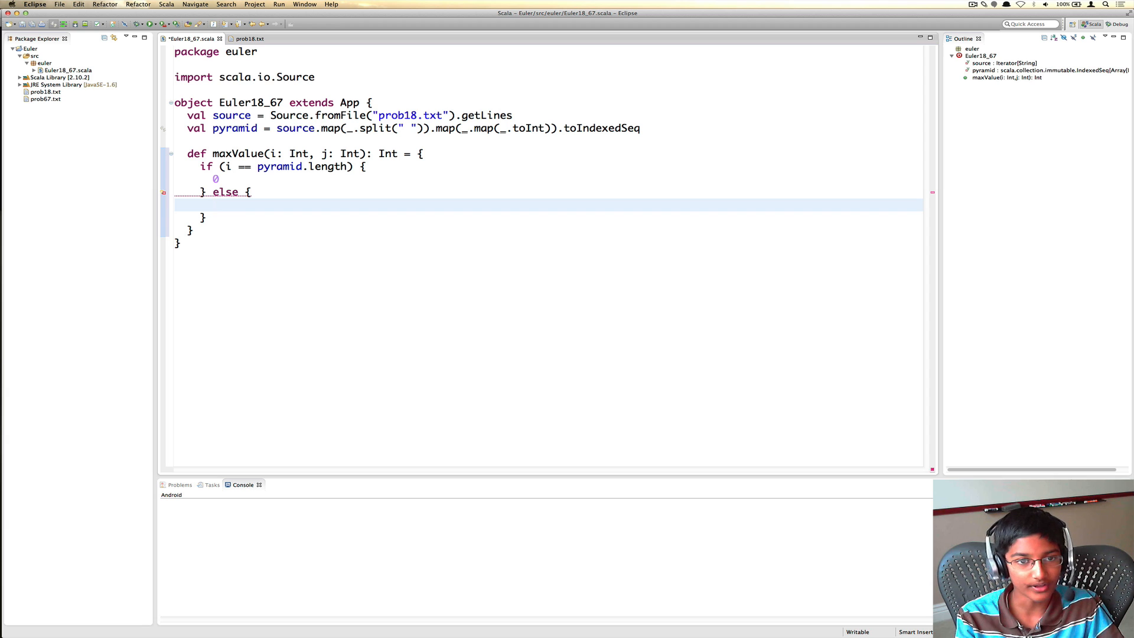
type("pyramid")
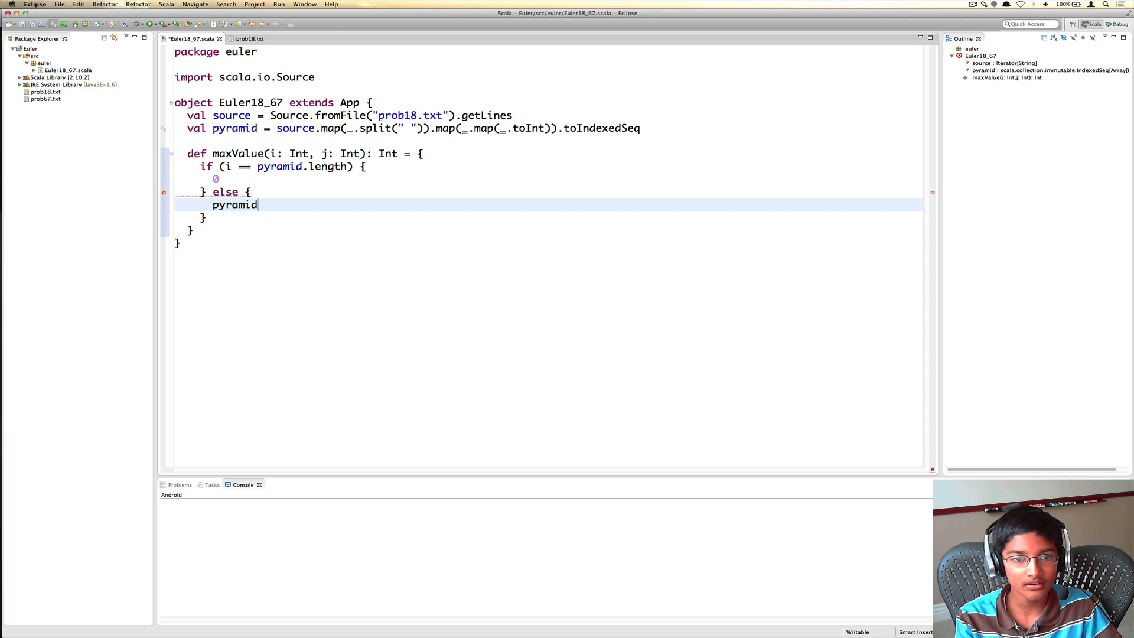
type("(i)(j) +")
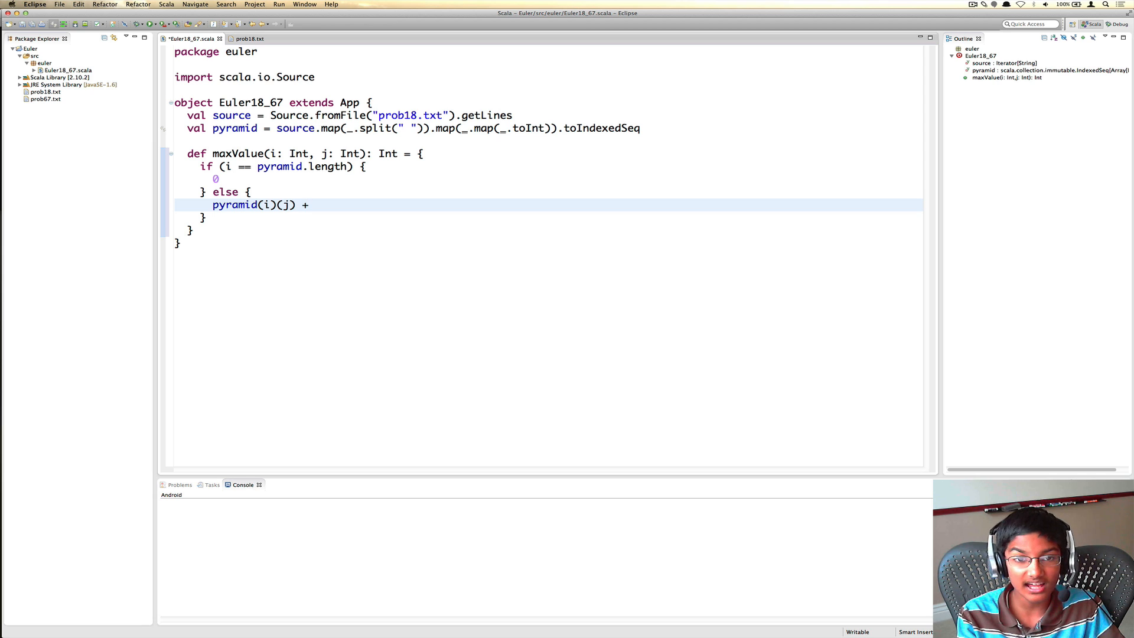
type("(ma")
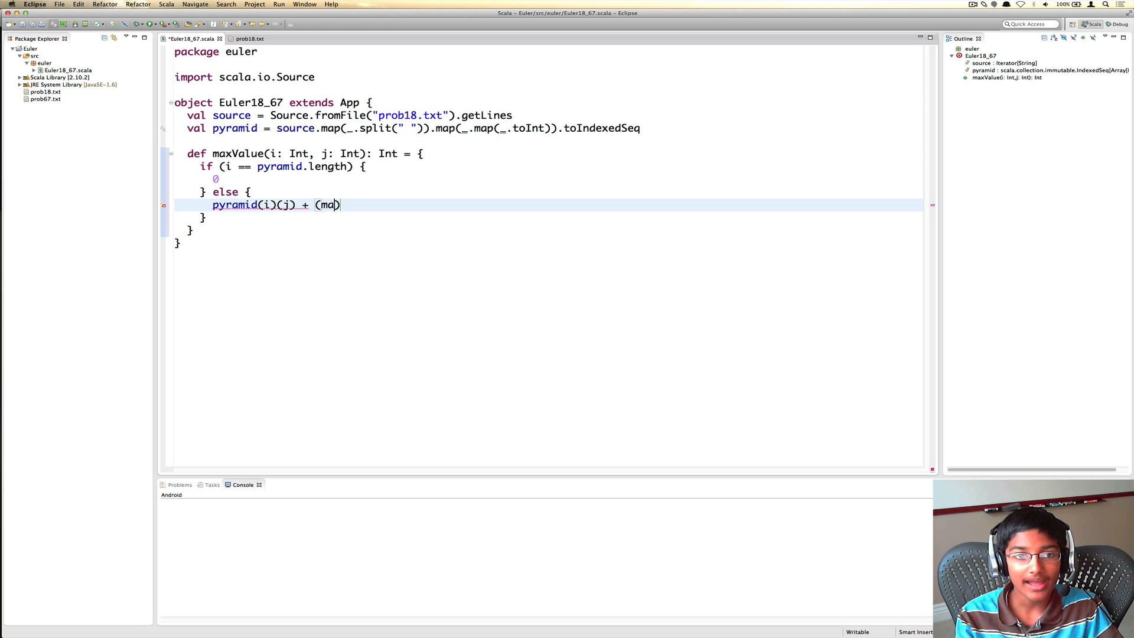
type("xValue(i)")
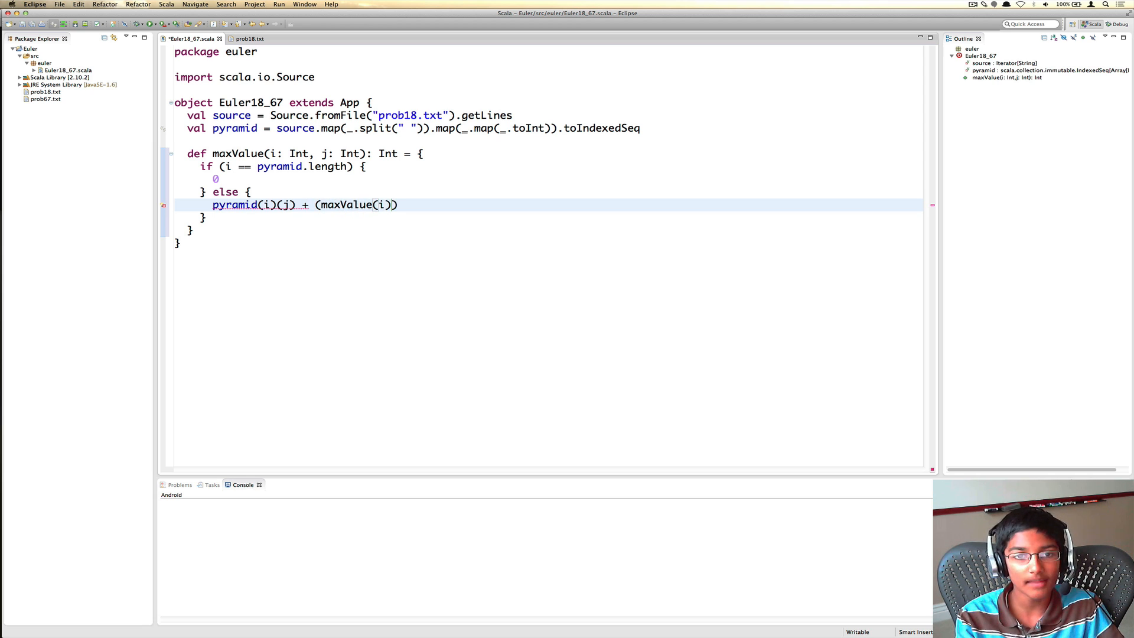
type("+1,j")
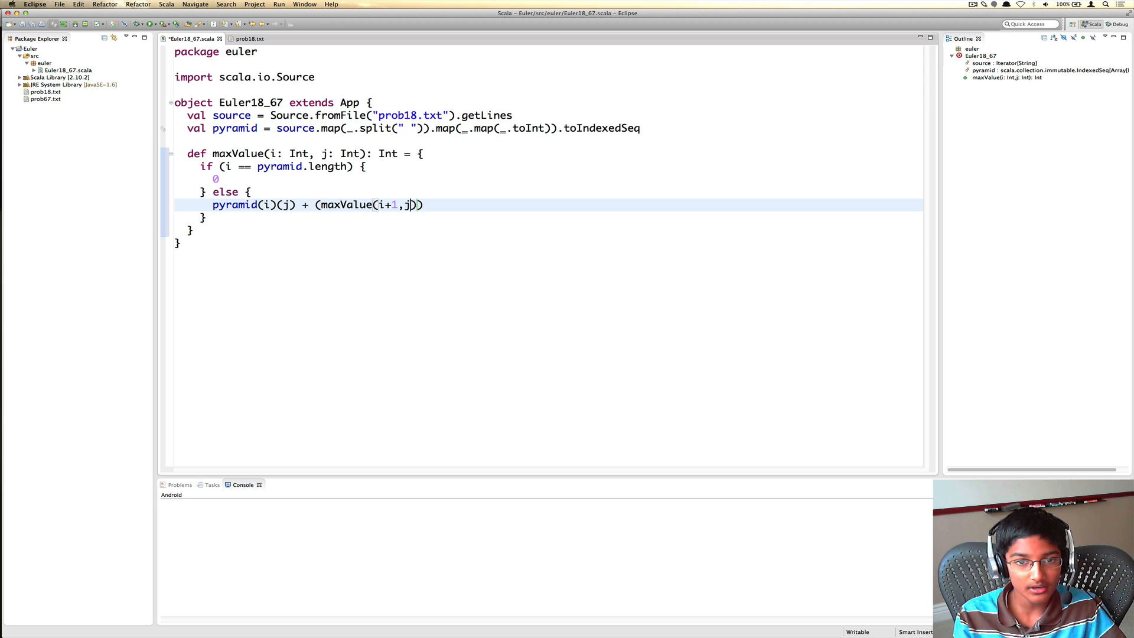
type(")")
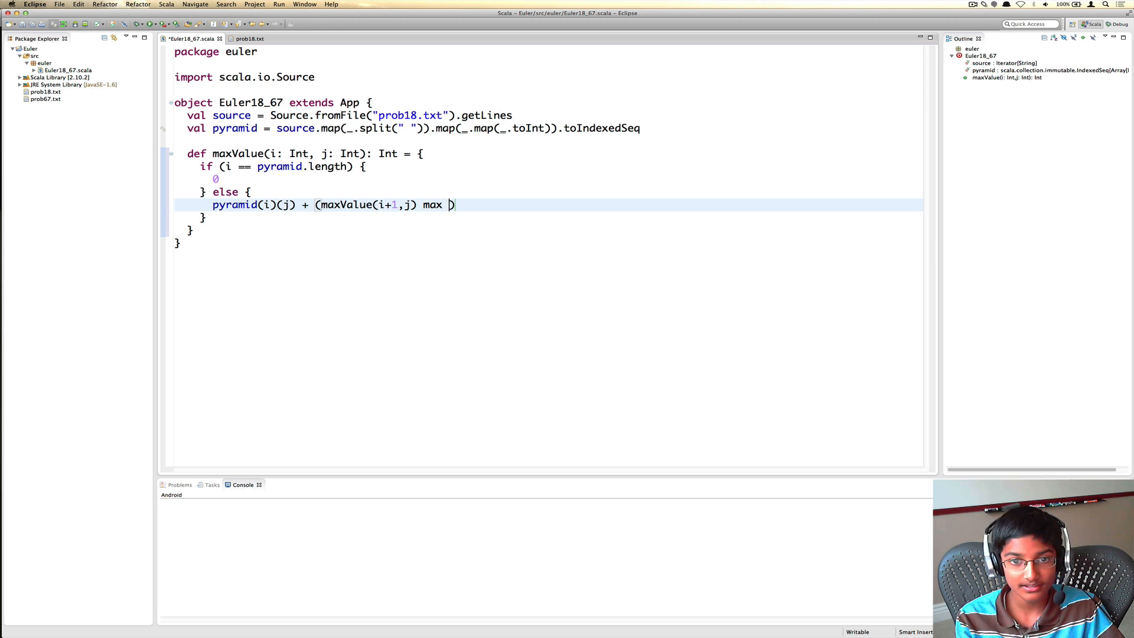
type("maxValue(i+1,j+1")
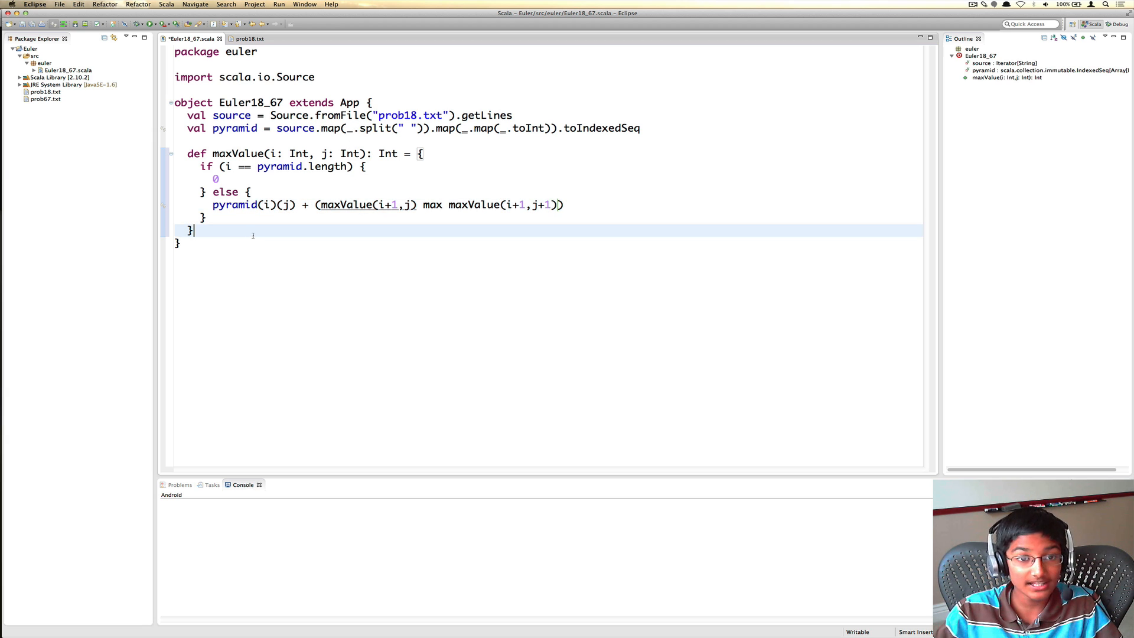
- Add println(maxValue(0,0)) on a new line after the maxValue function
key("enter")
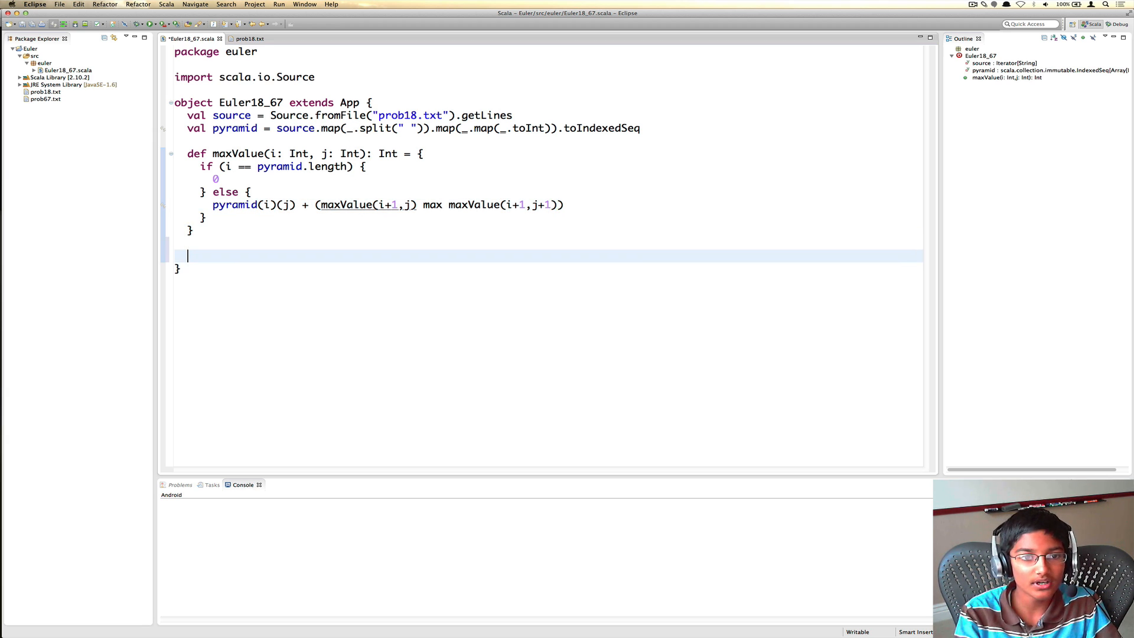
type("println(ma)")
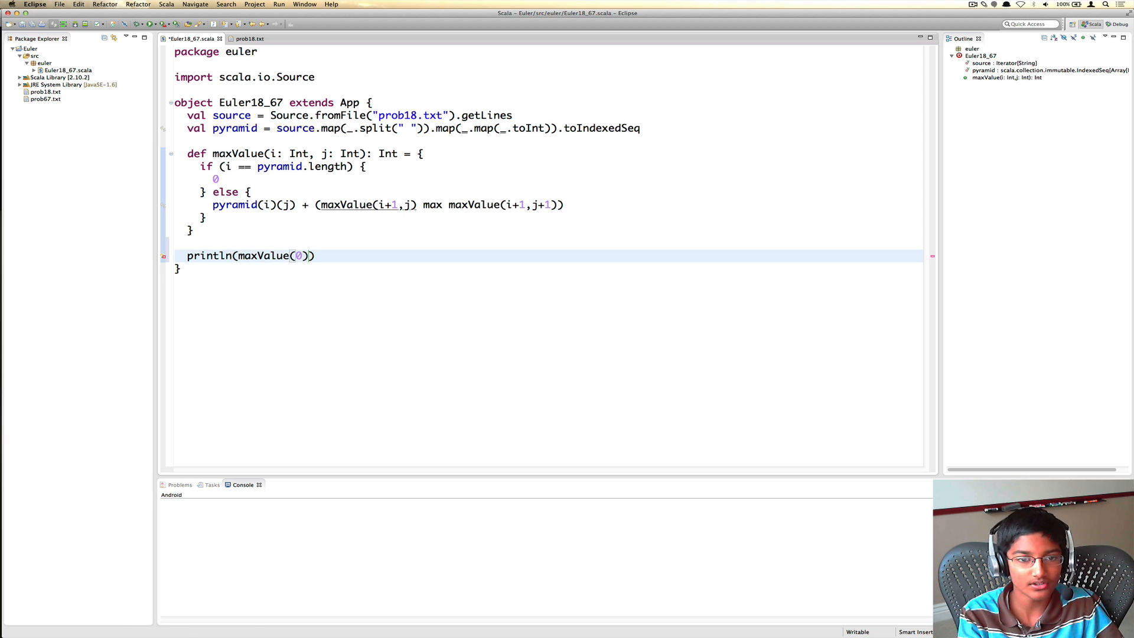
type(",0")
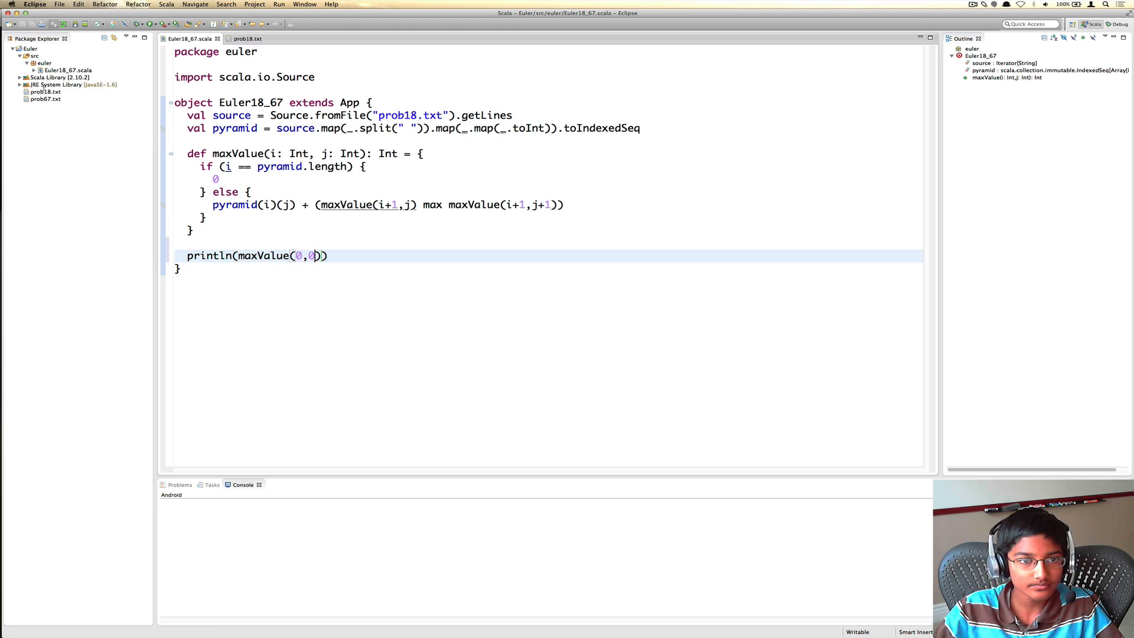
- Run the file as a Scala Application, printing 1074 to the console
right_click(45, 63)
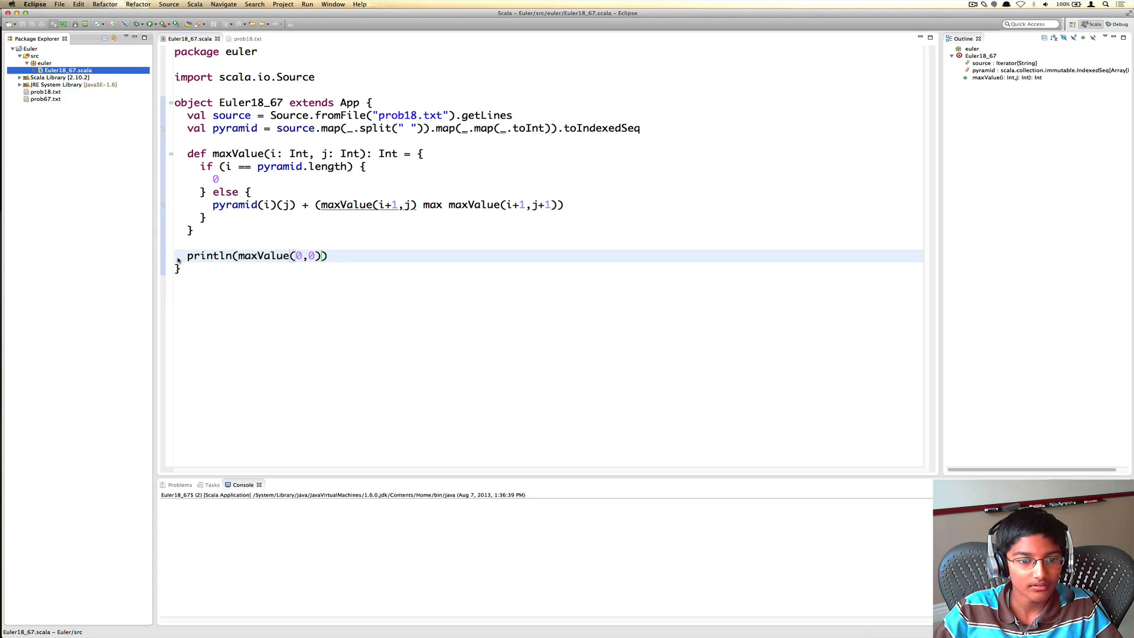
left_click(307, 4)
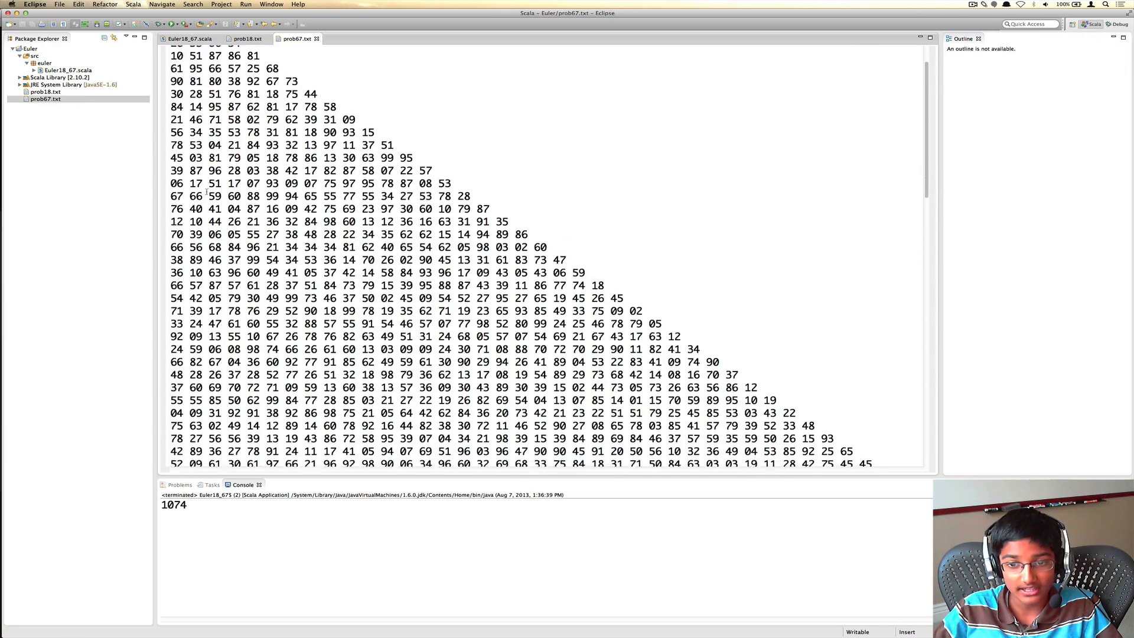
scroll("down", 3)
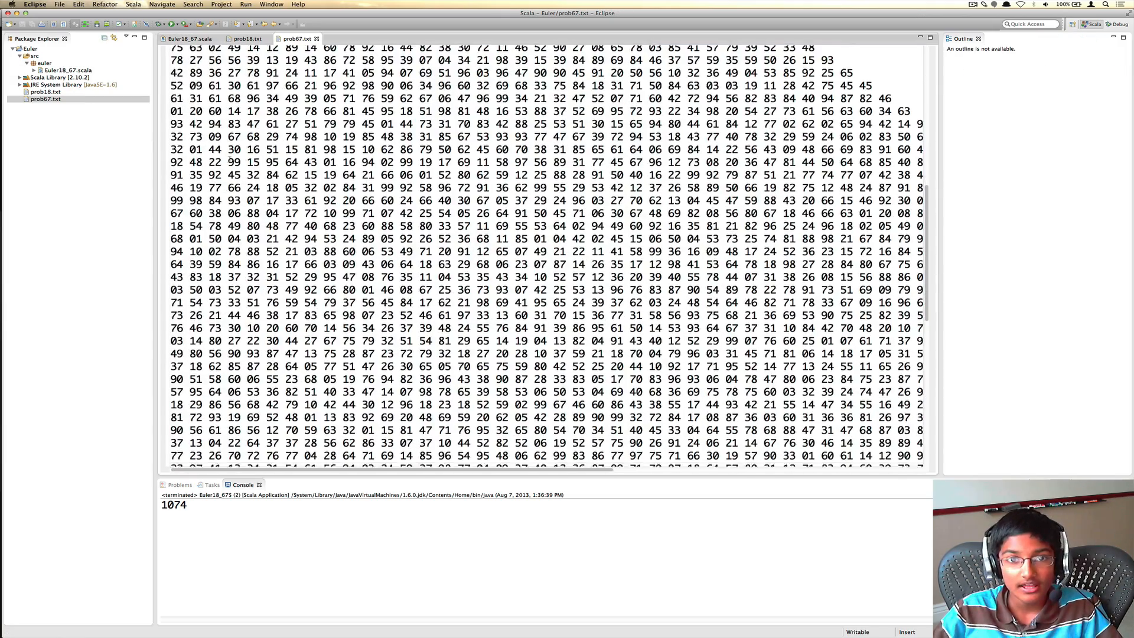
left_click(190, 38)
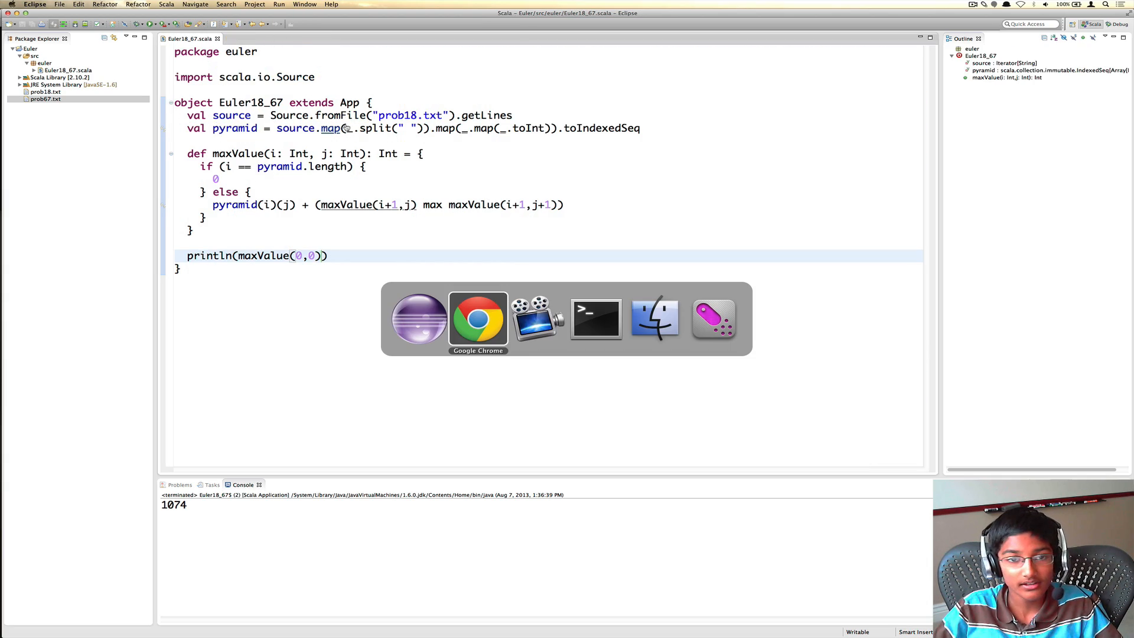
left_click(478, 319)
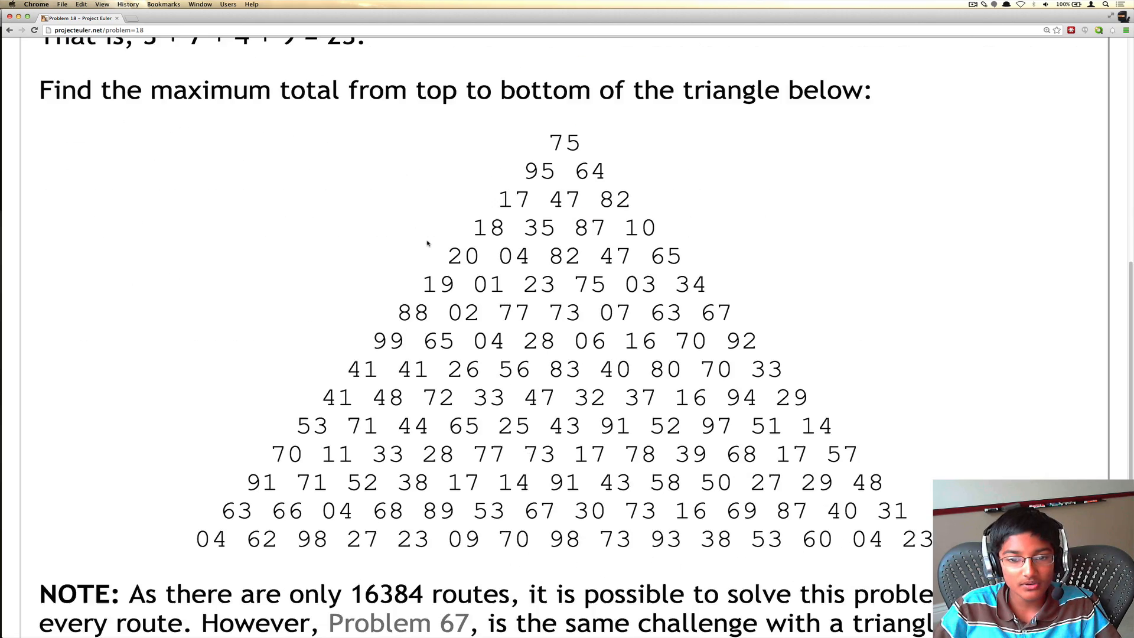
scroll("down", 3)
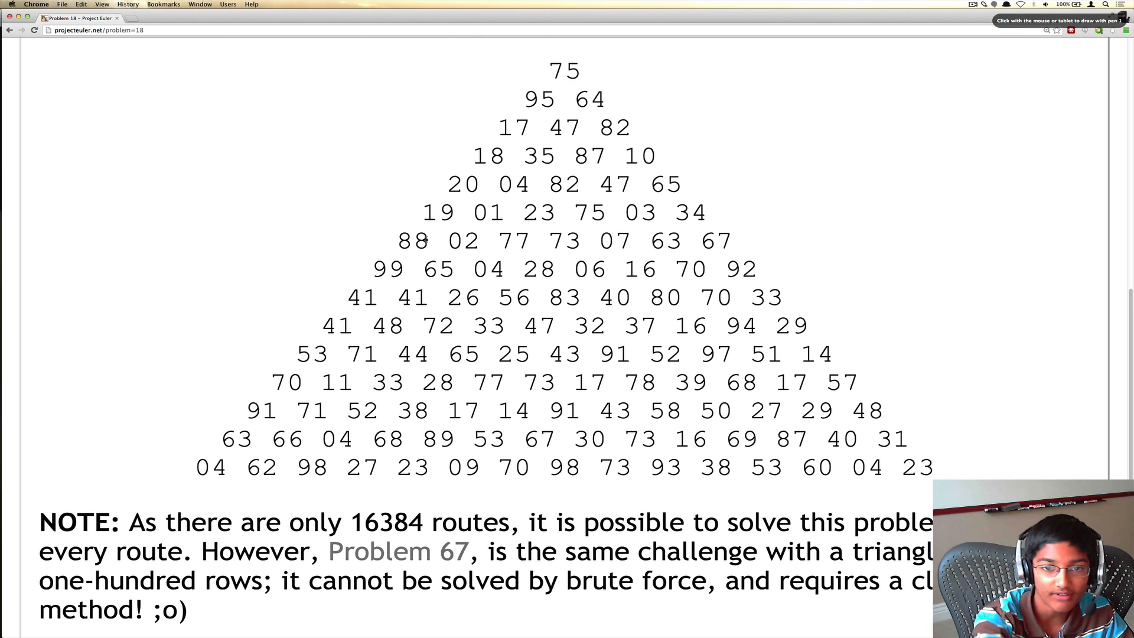
mouse_move(444, 95)
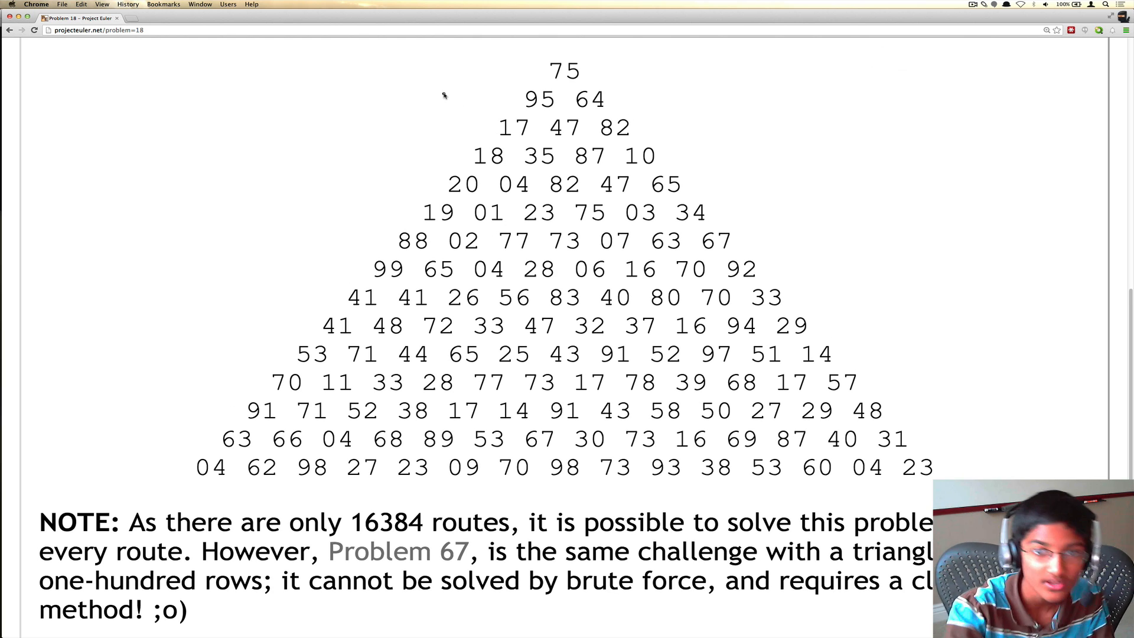
mouse_move(557, 69)
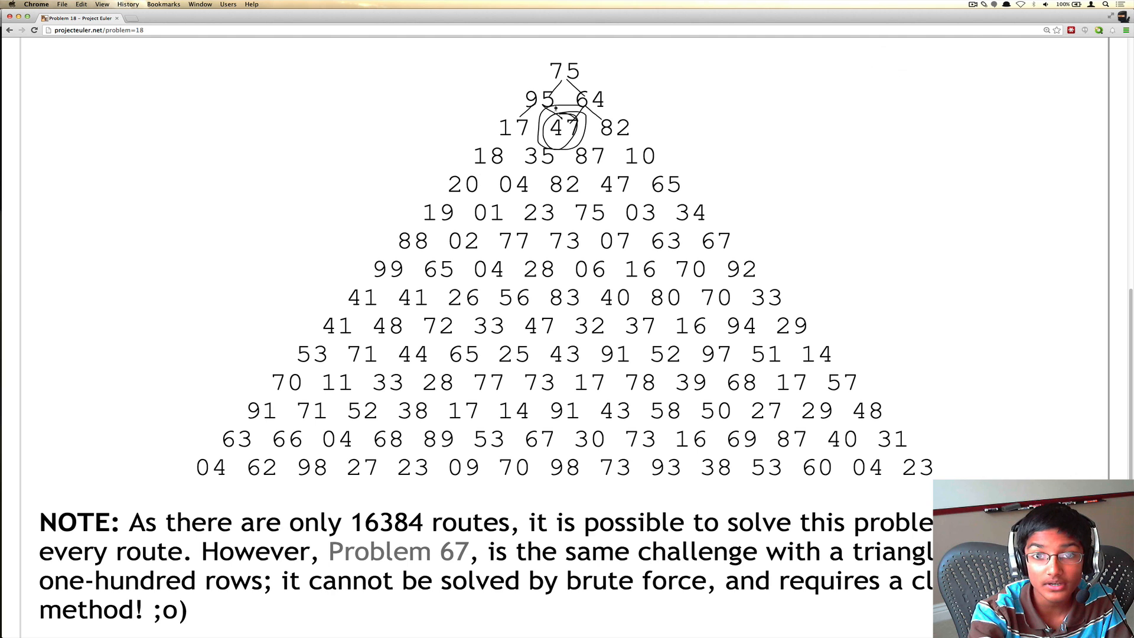
left_click_drag(561, 109, 426, 264)
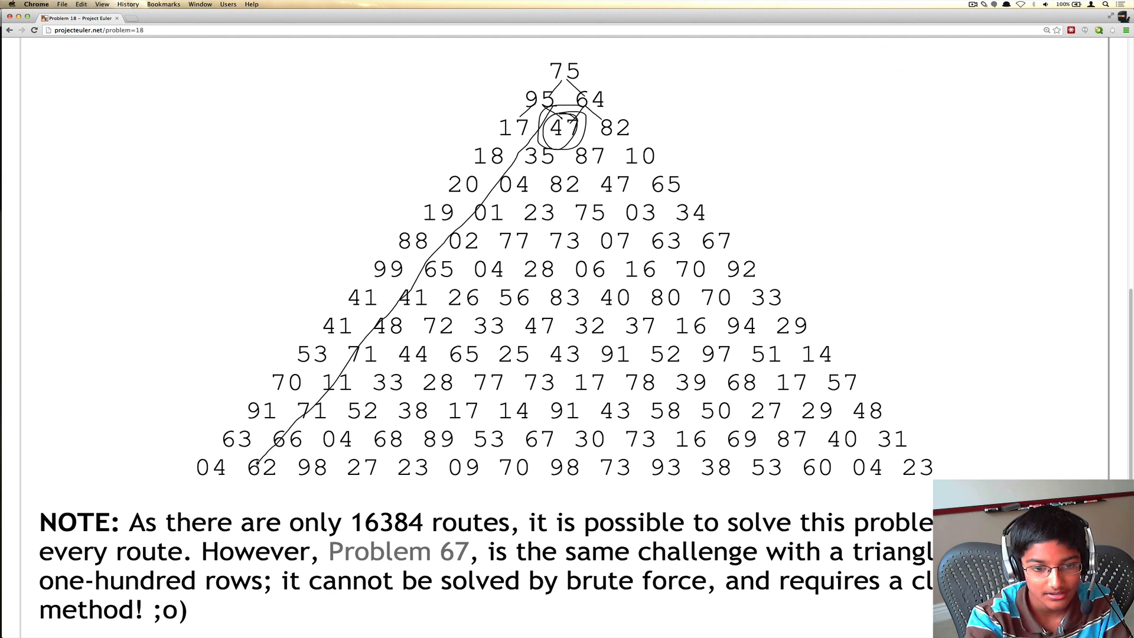
left_click_drag(261, 467, 442, 467)
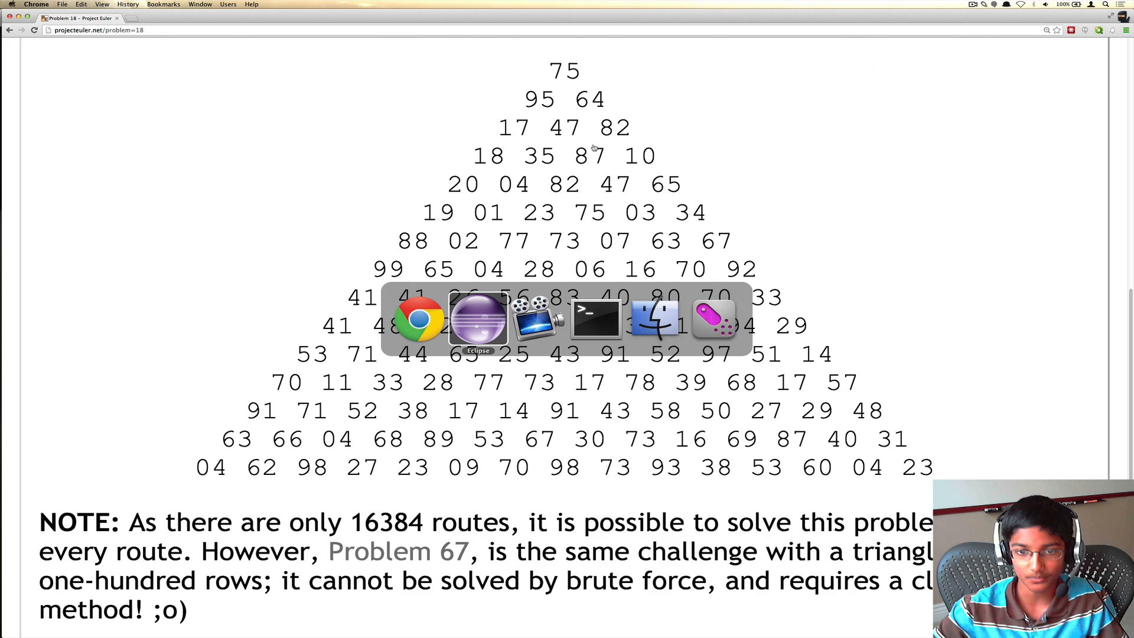
left_click(478, 320)
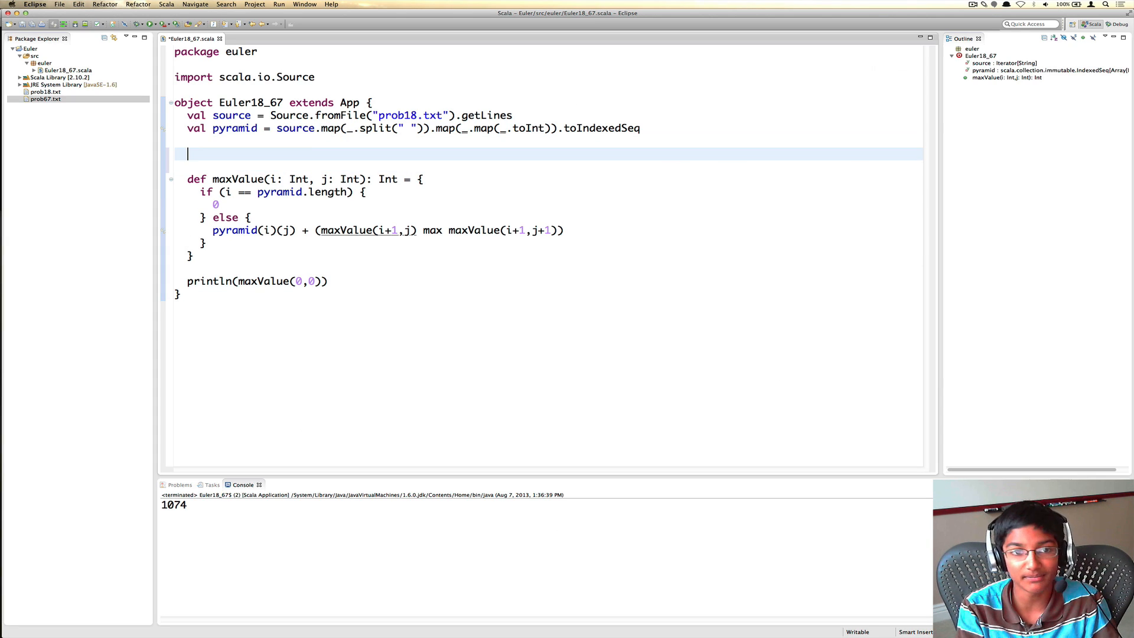
- Declare val mem = collection.mutable.Map[(Int, Int), Int]() and save the file
type("val")
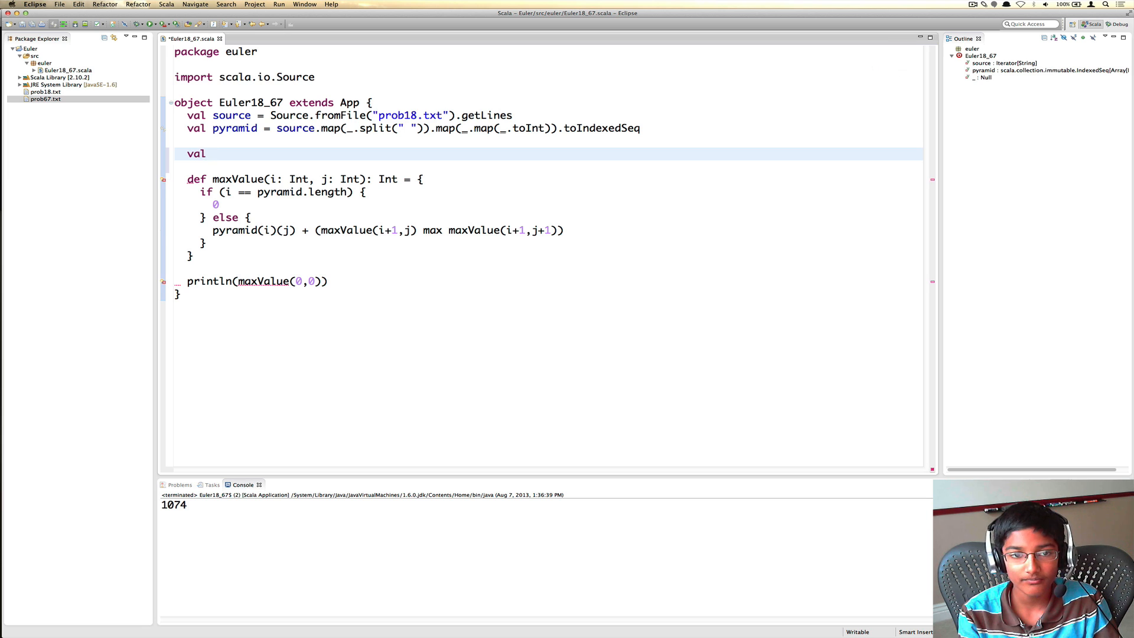
type("mem")
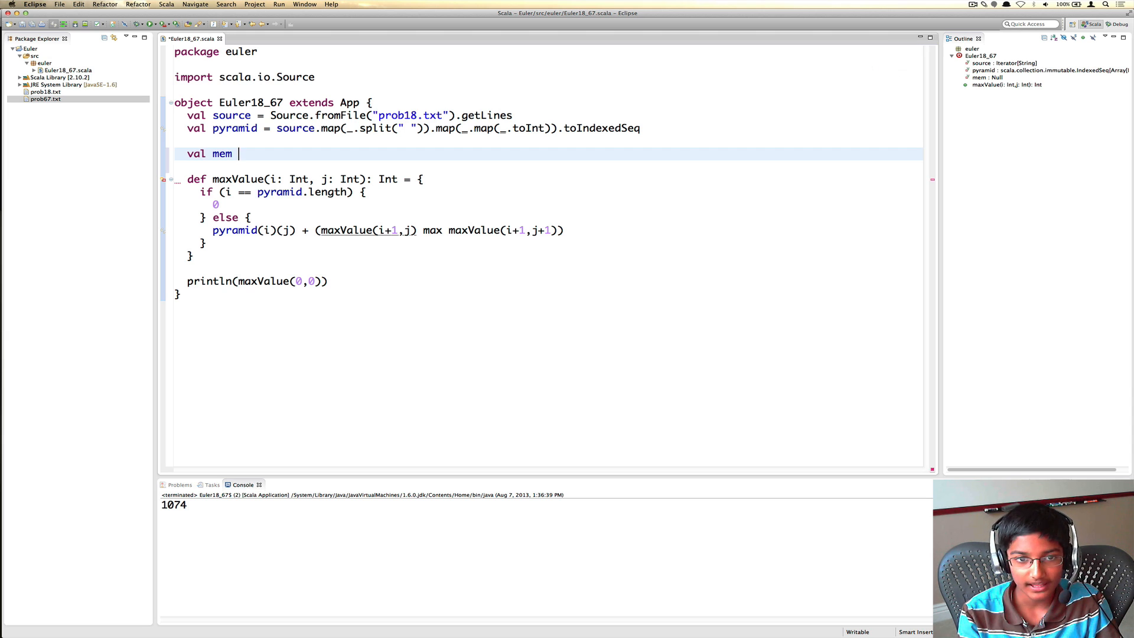
type("=")
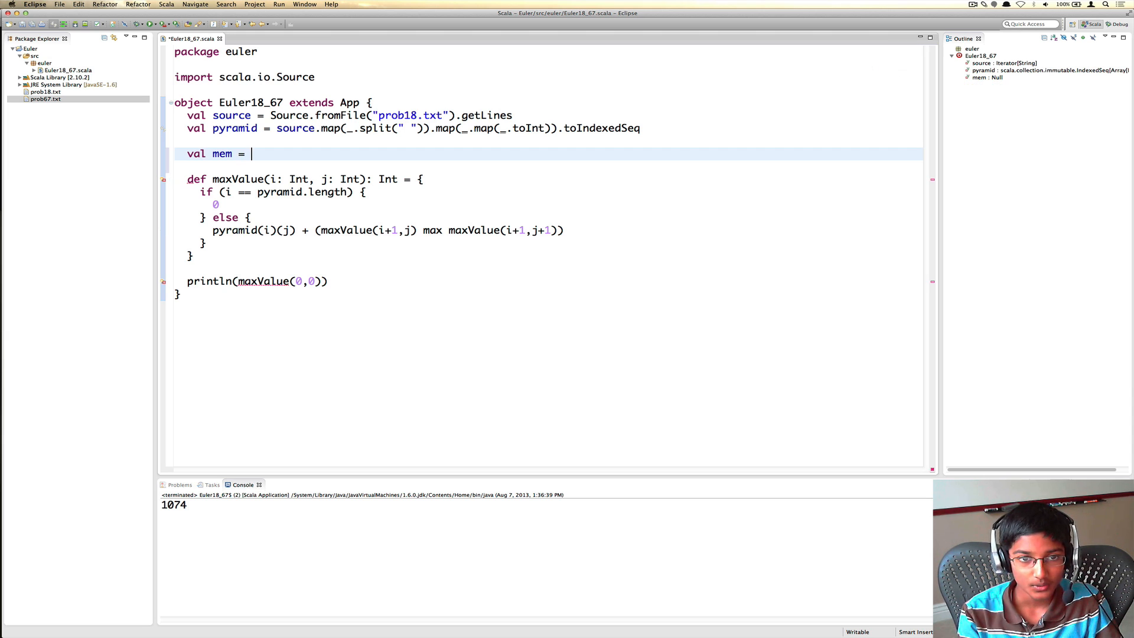
type("mutable")
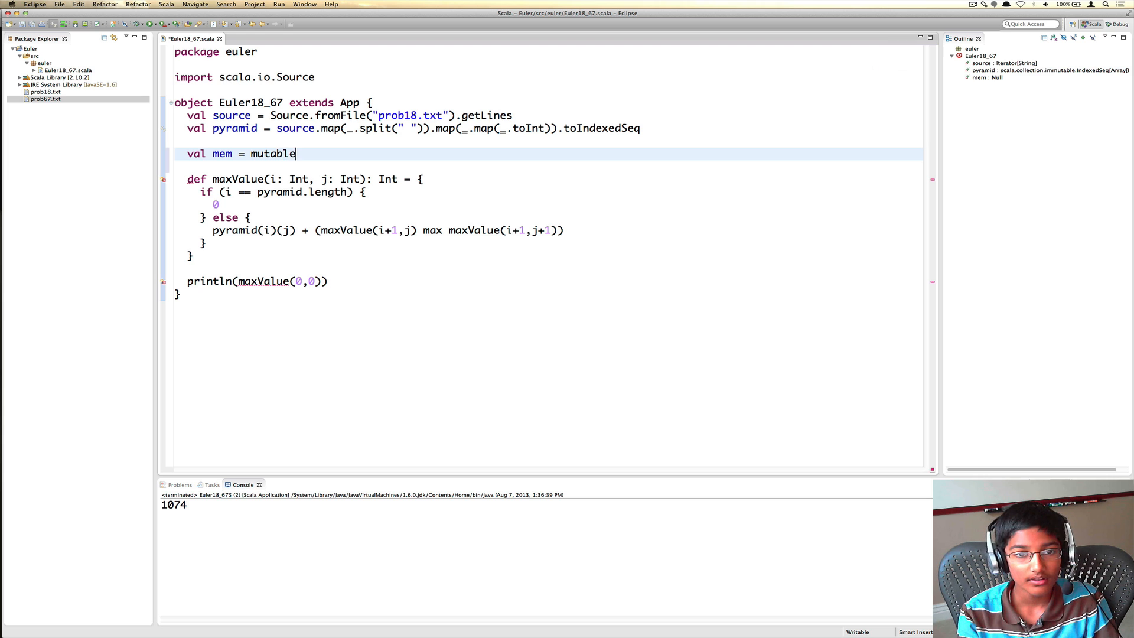
key("backspace")
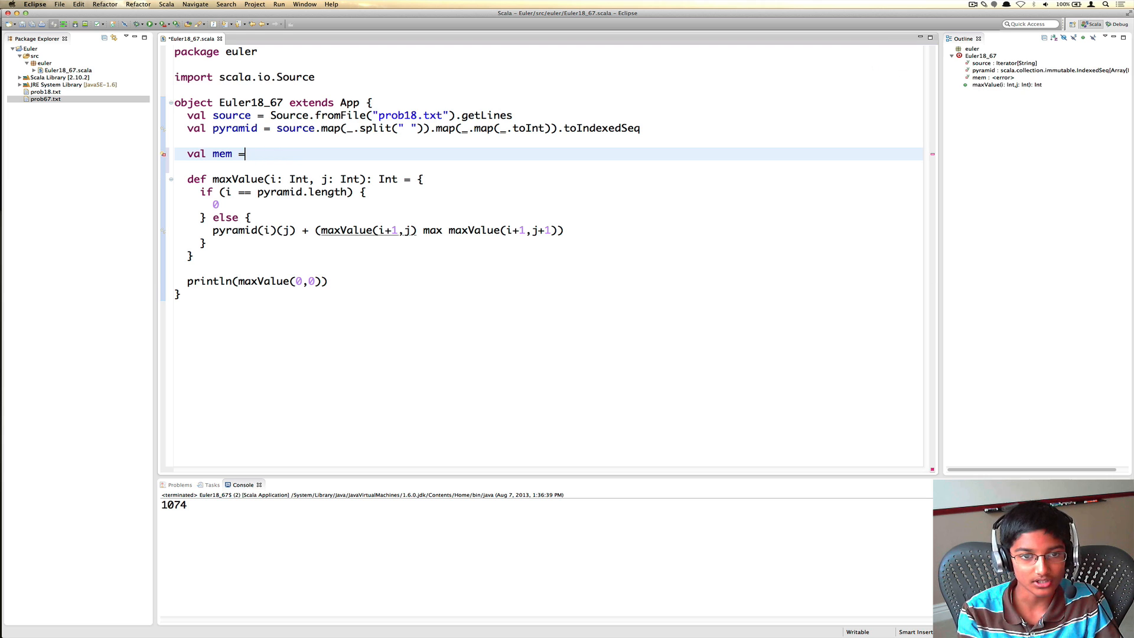
type("collection")
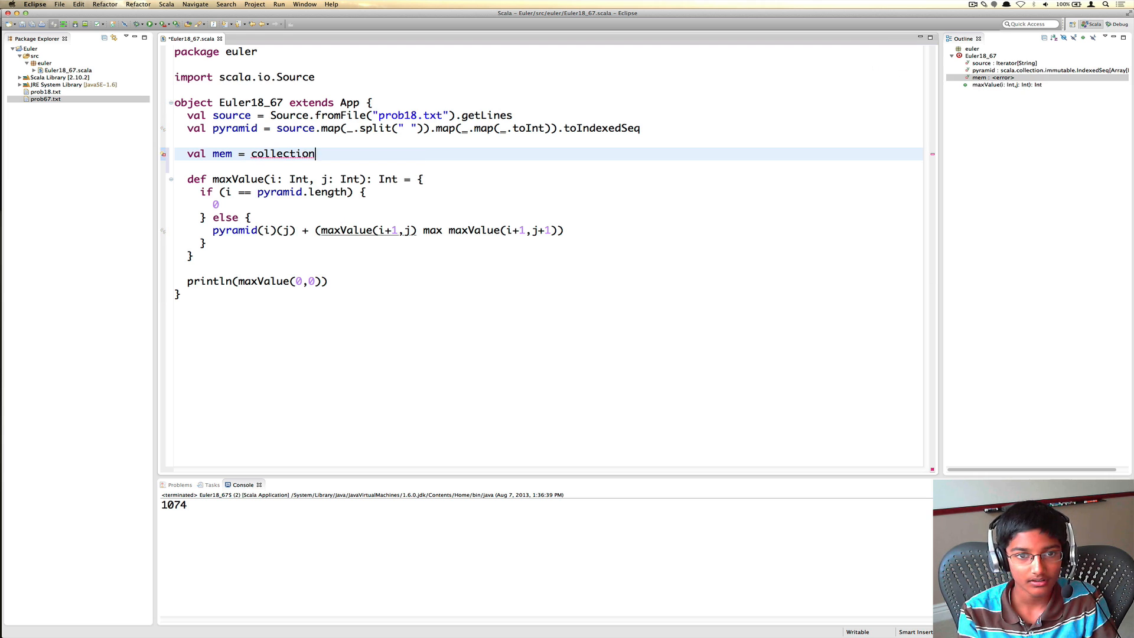
type(".mutable.")
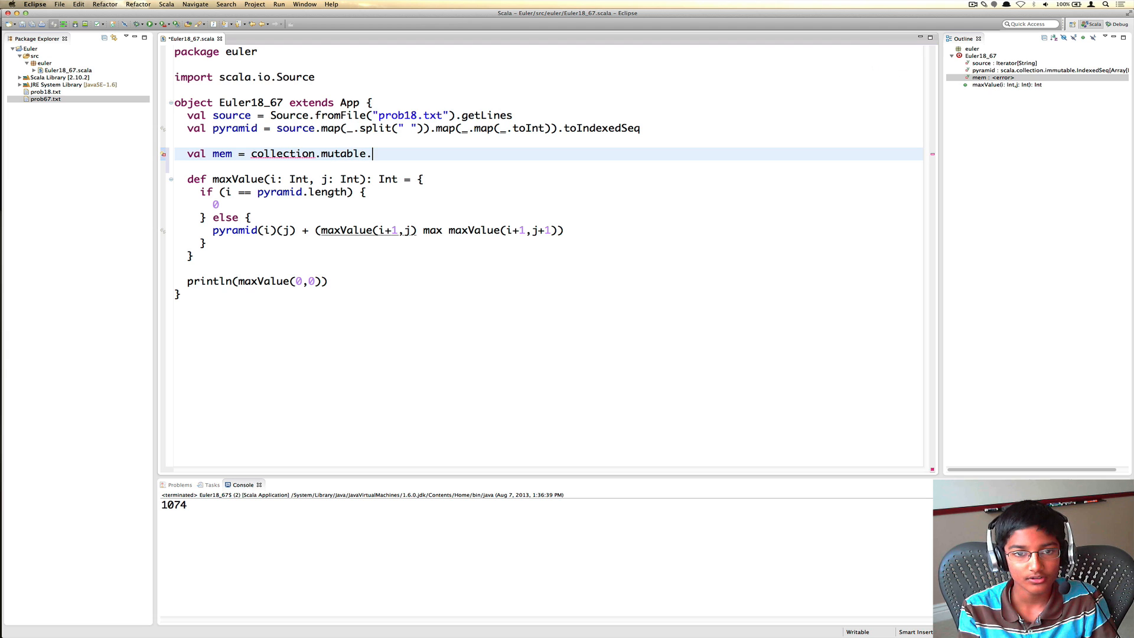
type("Map[(Int, Int),")
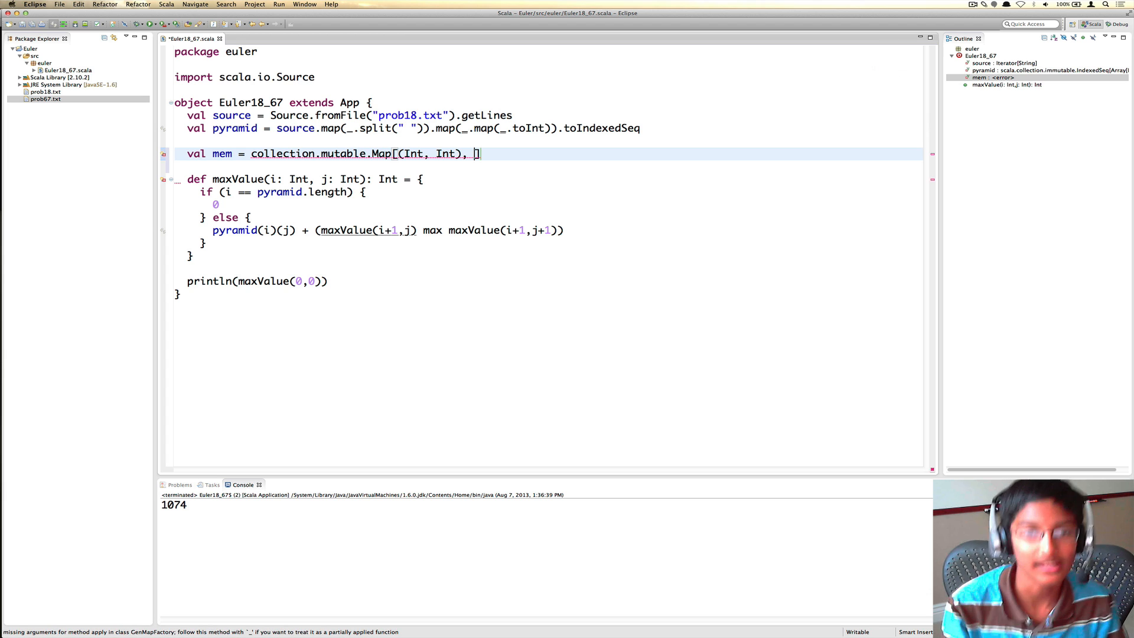
type("Int]")
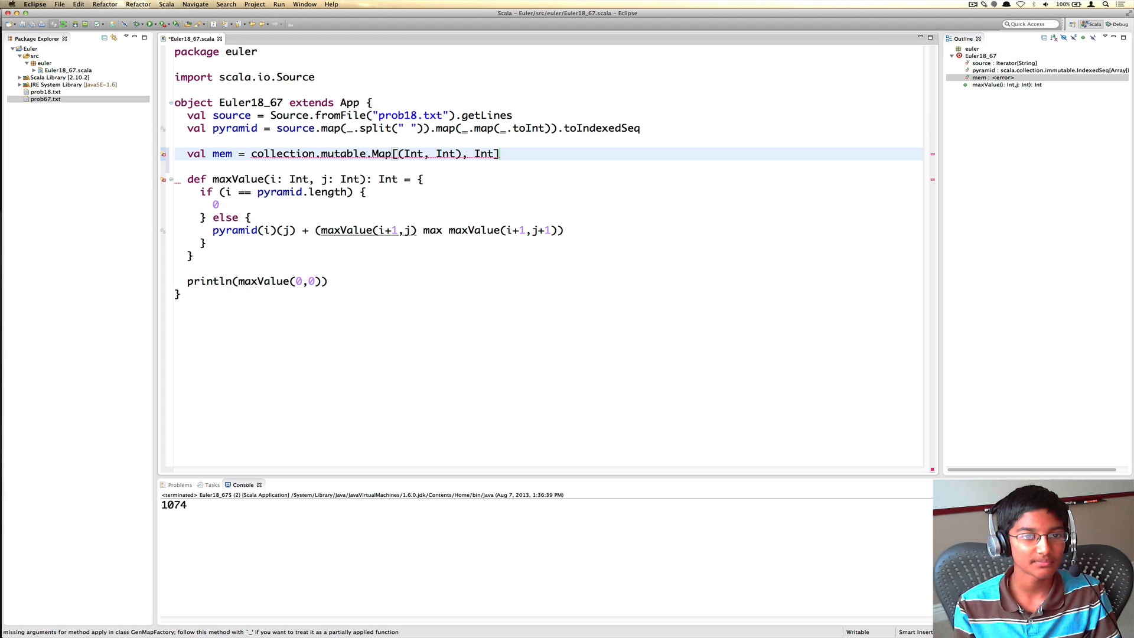
type("()")
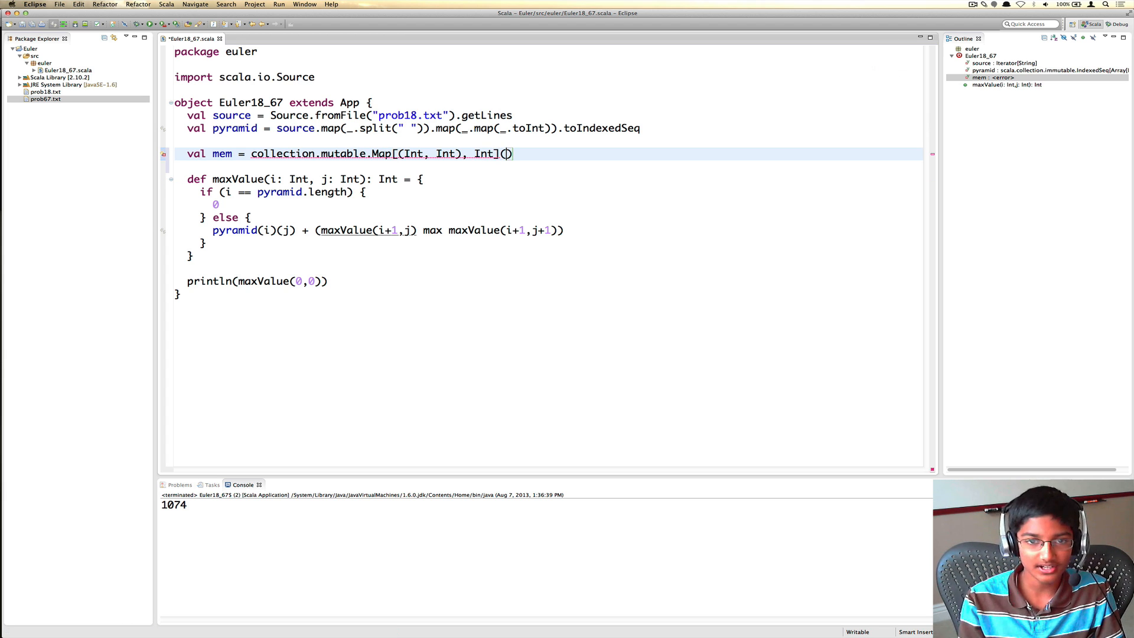
key("cmd+s")
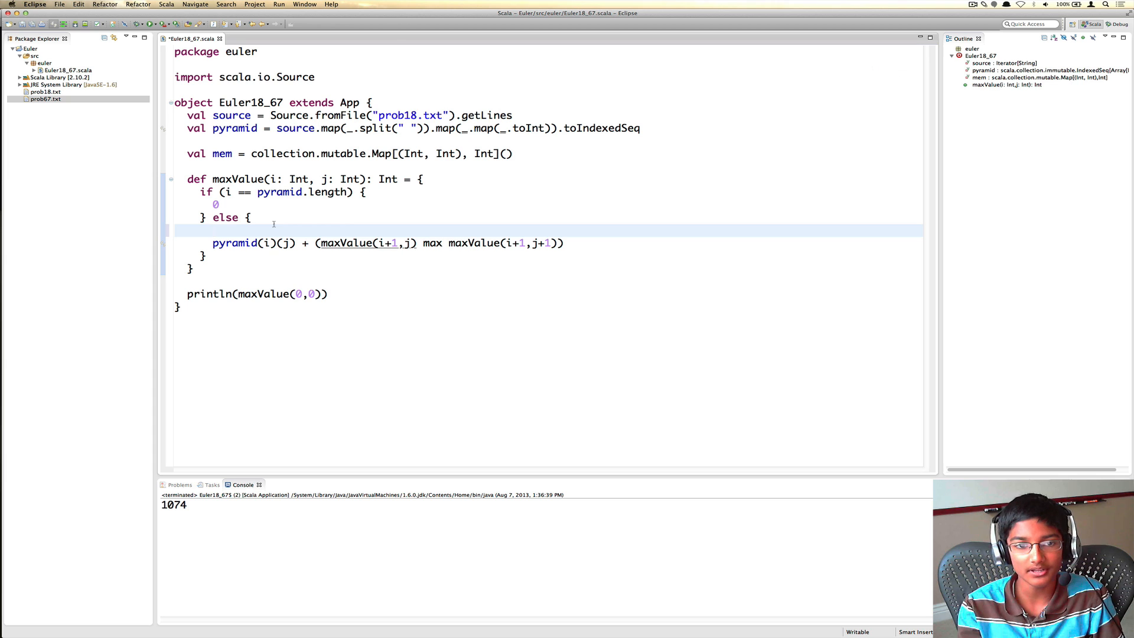
- Wrap the recursive sum in mem.getOrElseUpdate((i,j), pyramid(i)(j) + ...) to memoize results
type("m")
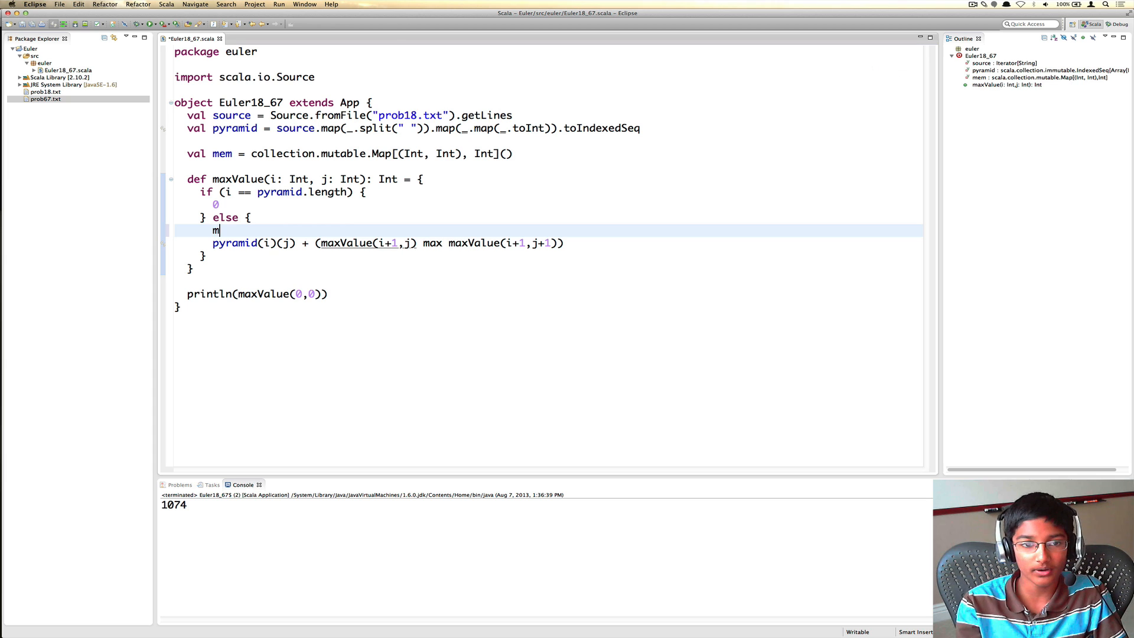
type("em.")
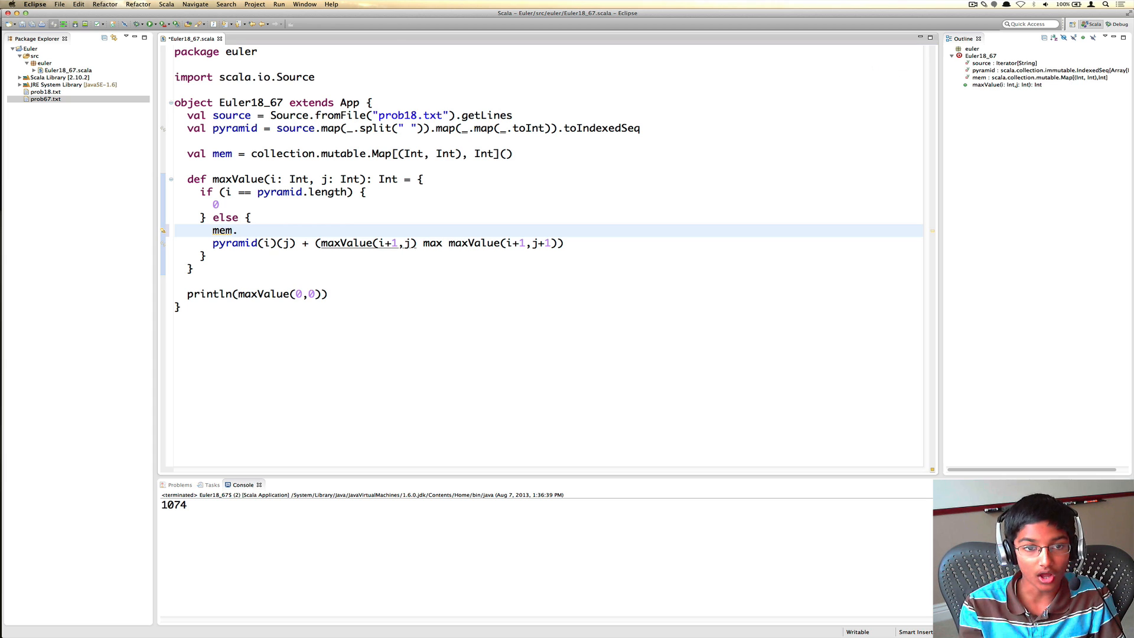
type("ge")
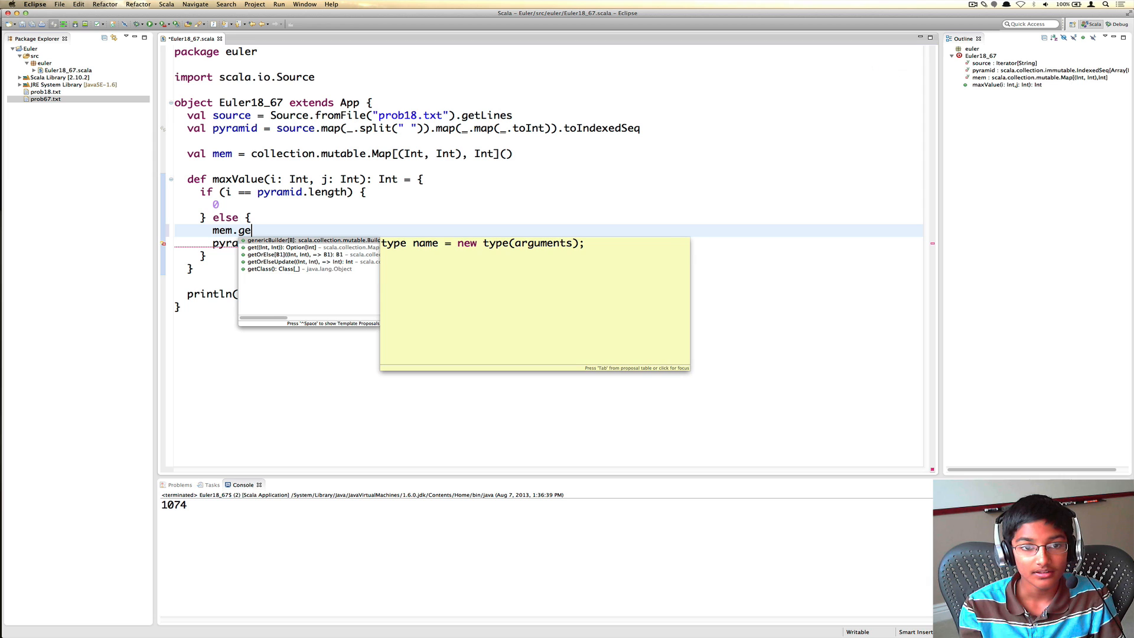
left_click(282, 254)
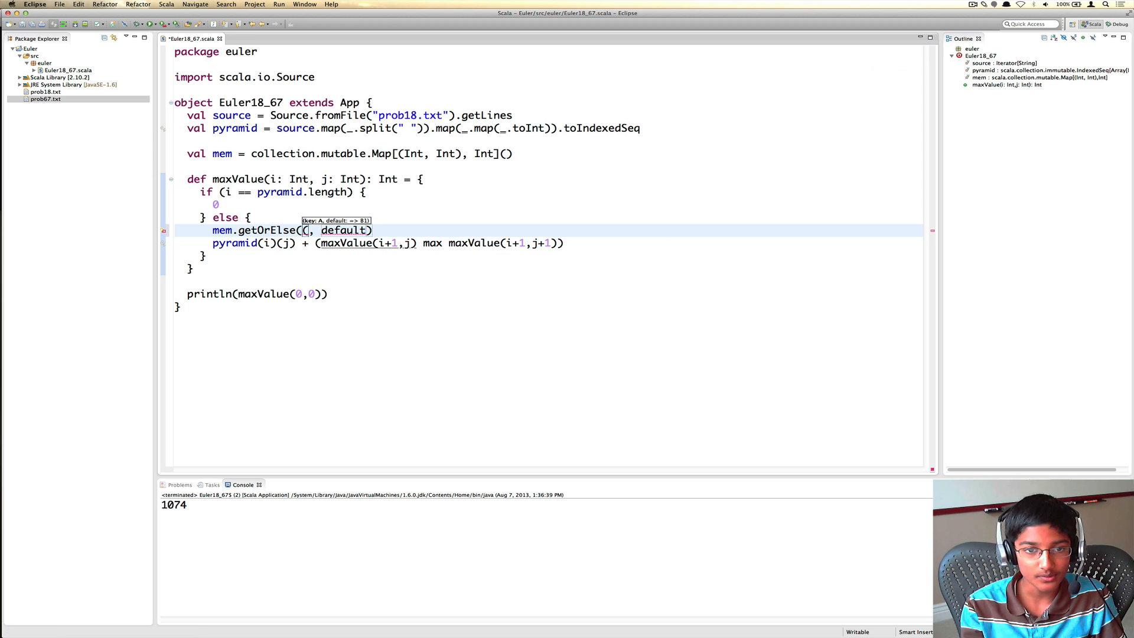
type("(i,j")
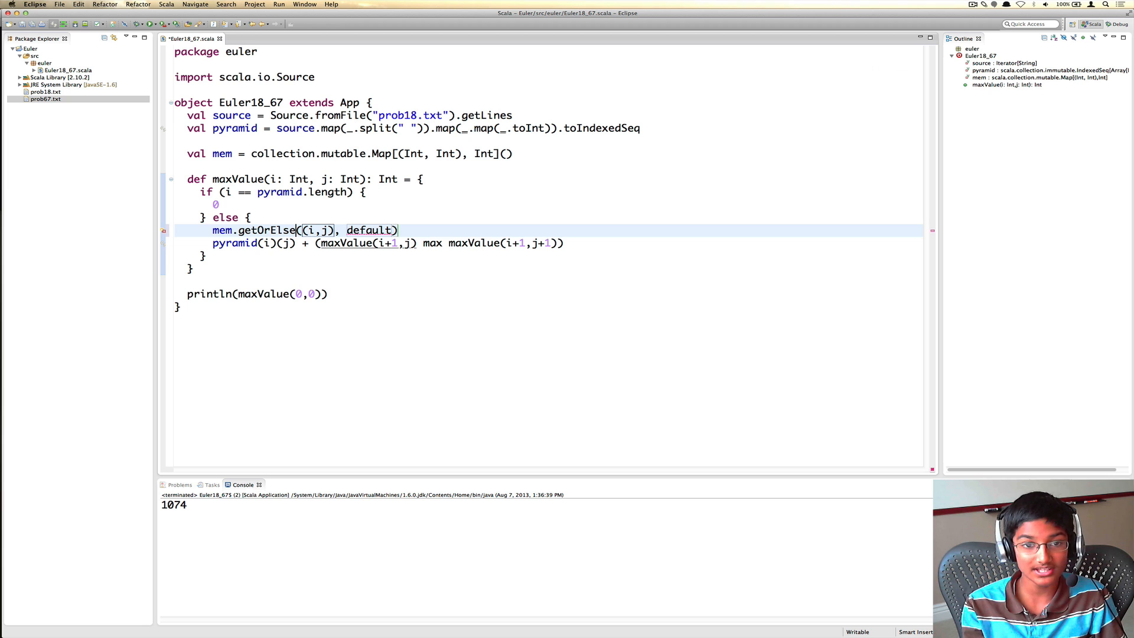
type("Up")
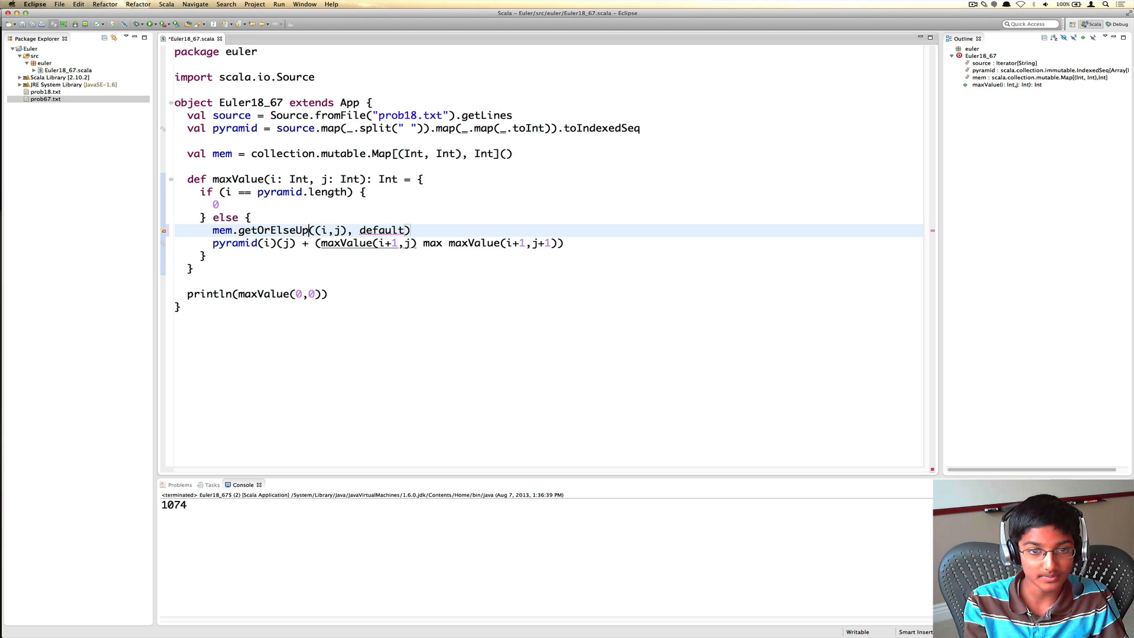
type("date")
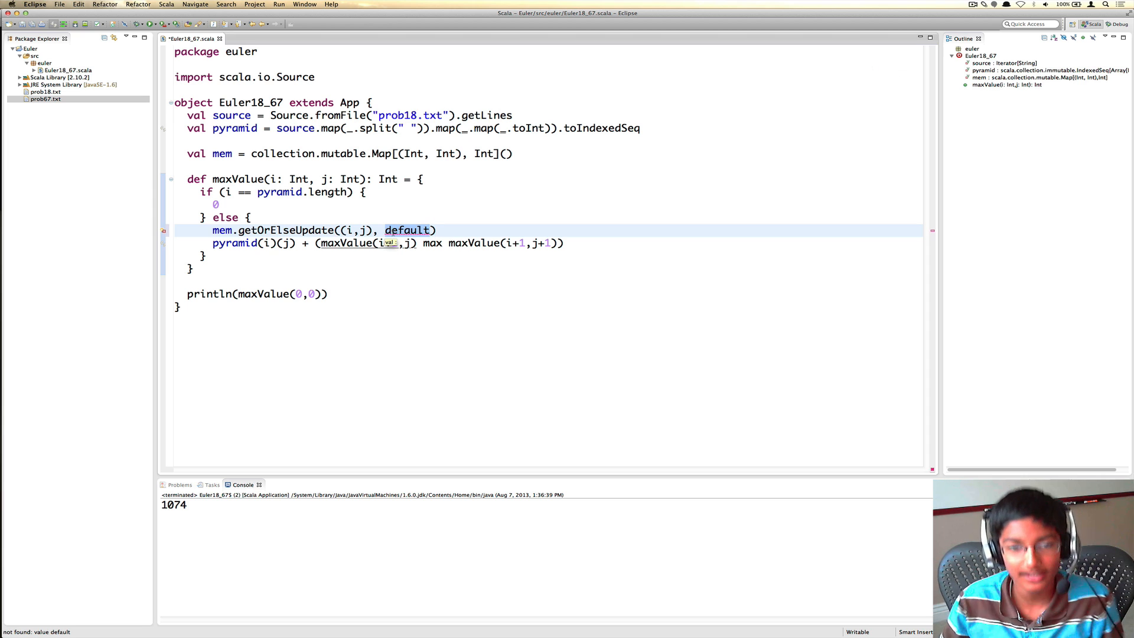
type("+1")
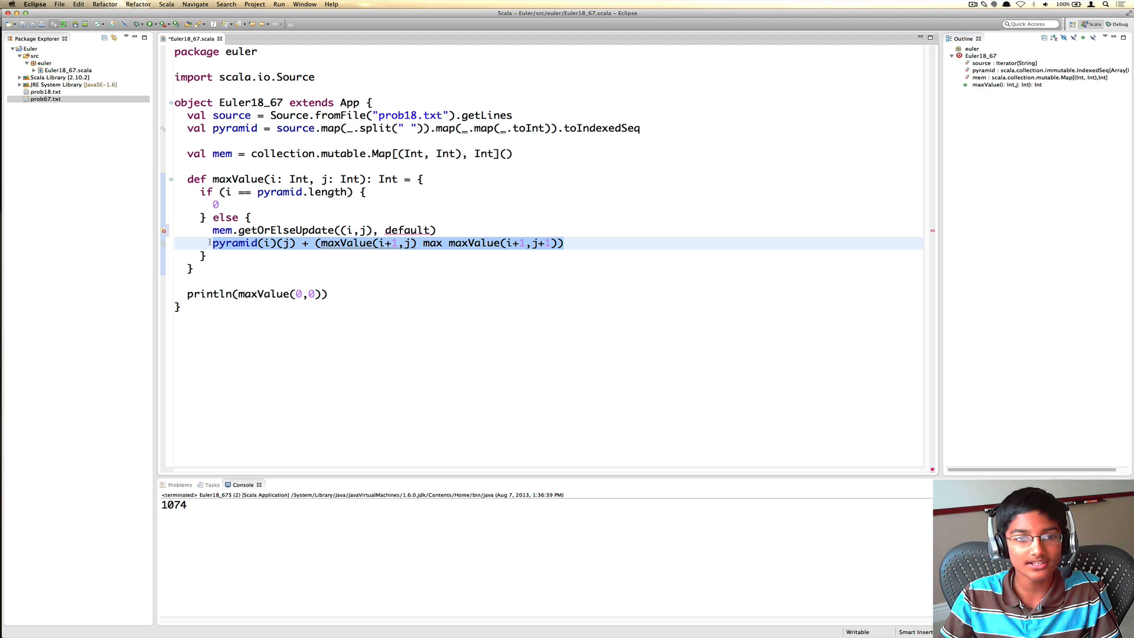
key("Delete")
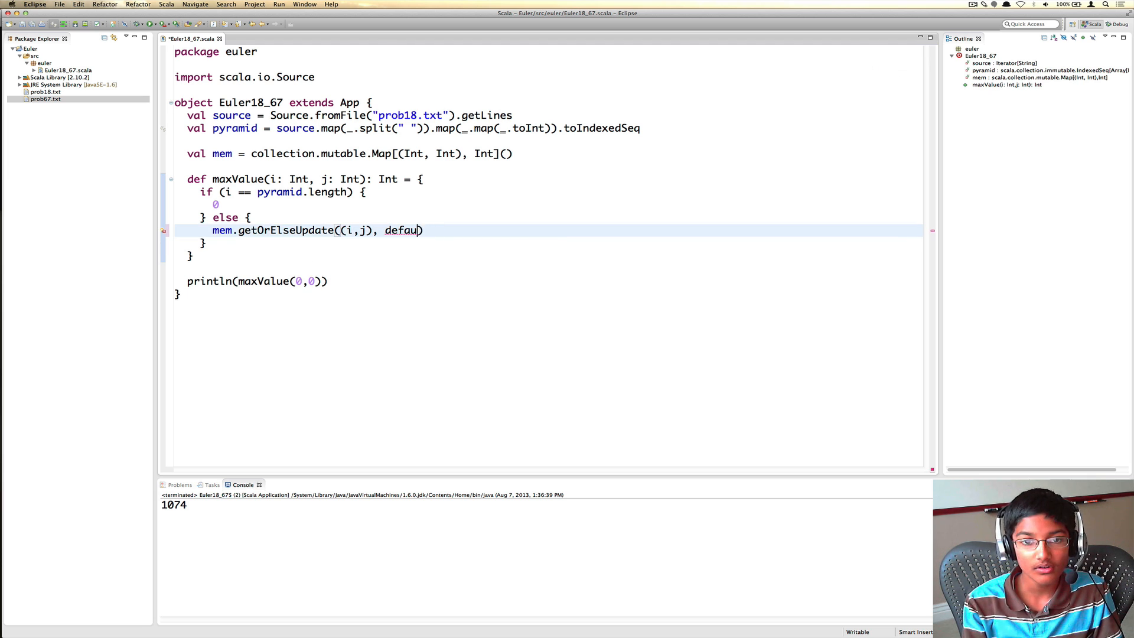
type("pyramid(i)(j) + (maxValue(i+1,j) max maxValue(i+1,j+1)))")
left_click(549, 116)
type("67")
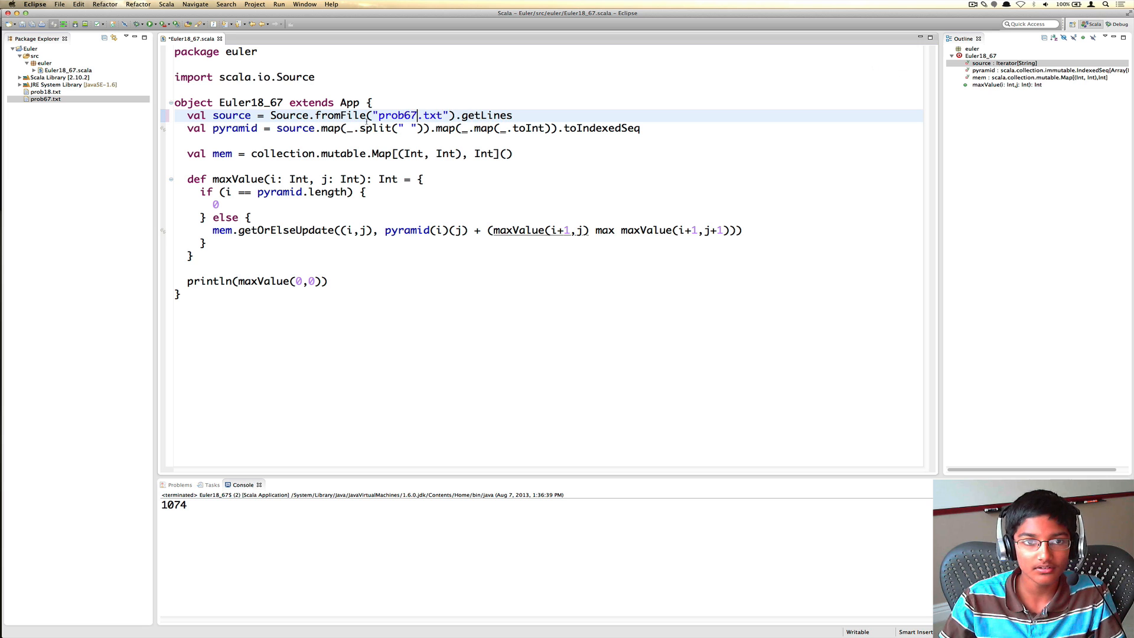
right_click(62, 70)
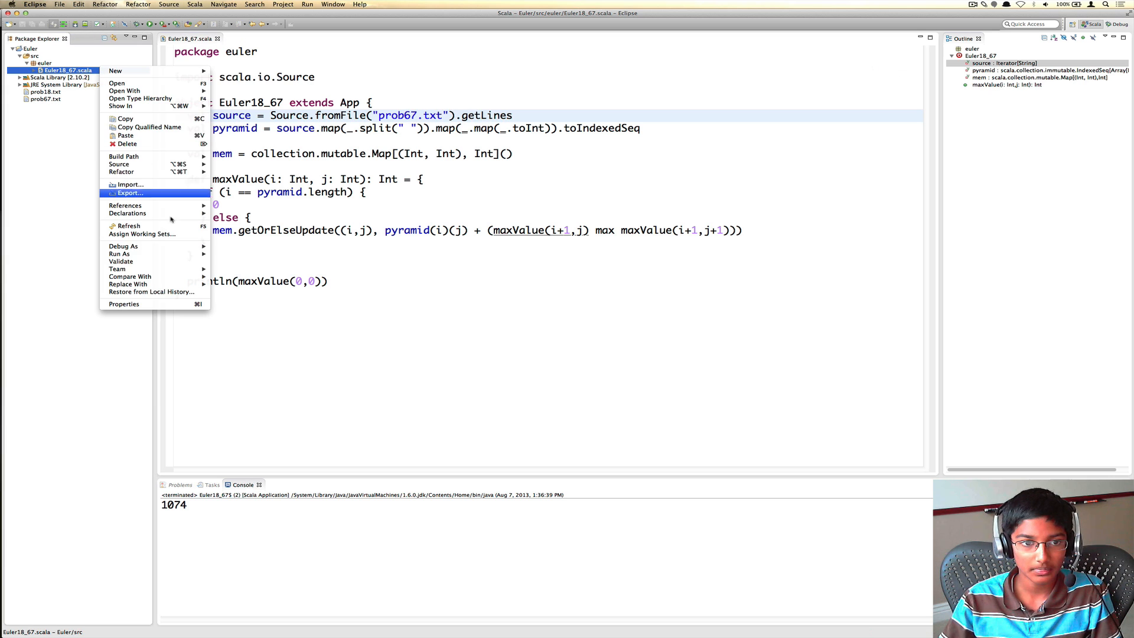